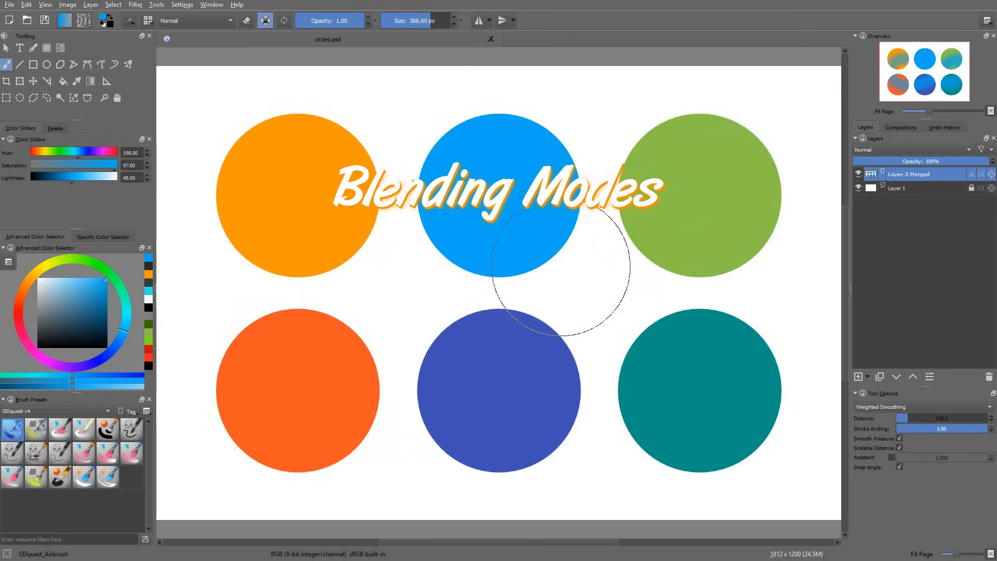
Step: Try Screen then Normal brush blending, then lower the circles layer to 40% opacity
{"action": "left_click", "coordinate": [194, 20]}
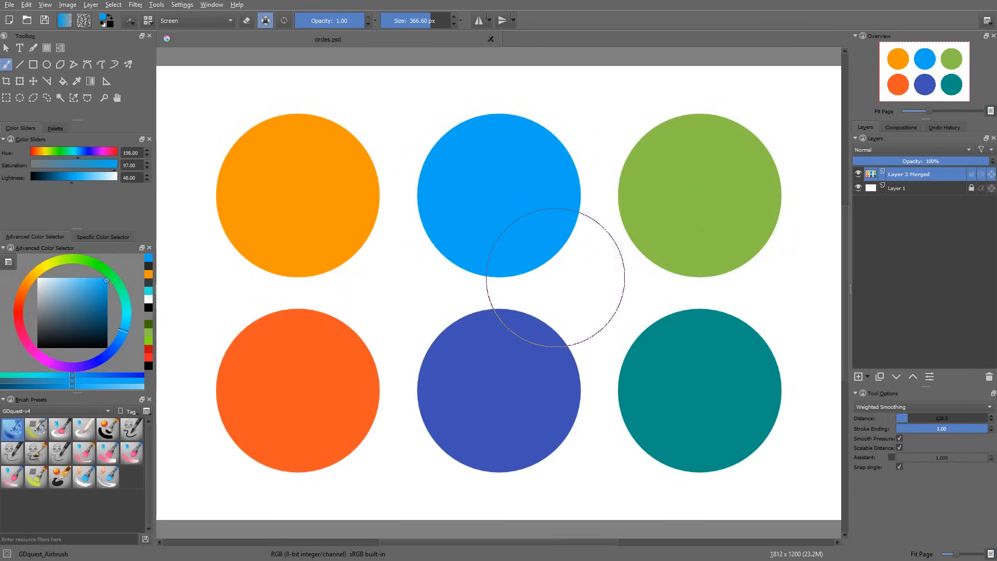
{"action": "mouse_move", "coordinate": [569, 267]}
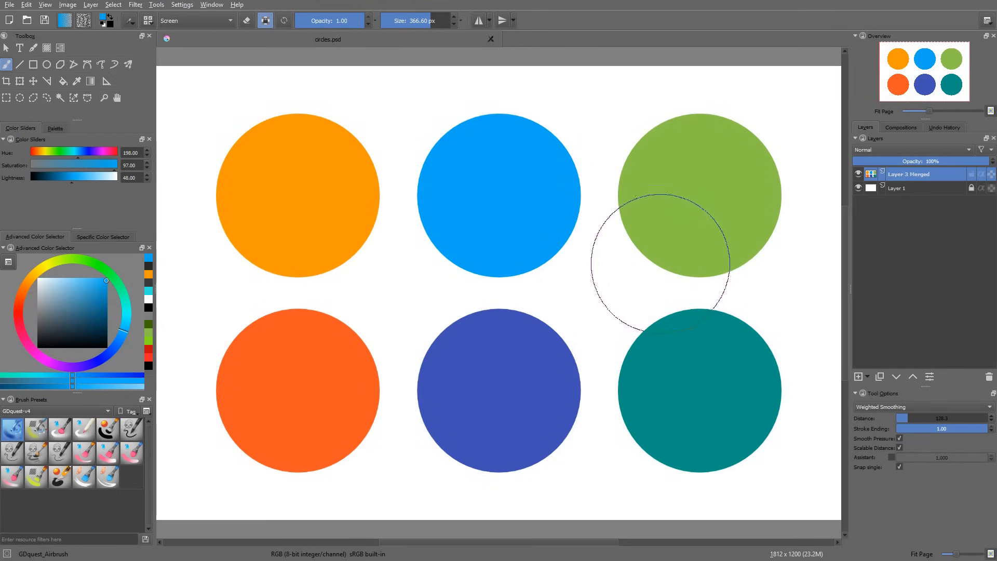
{"action": "mouse_move", "coordinate": [635, 249]}
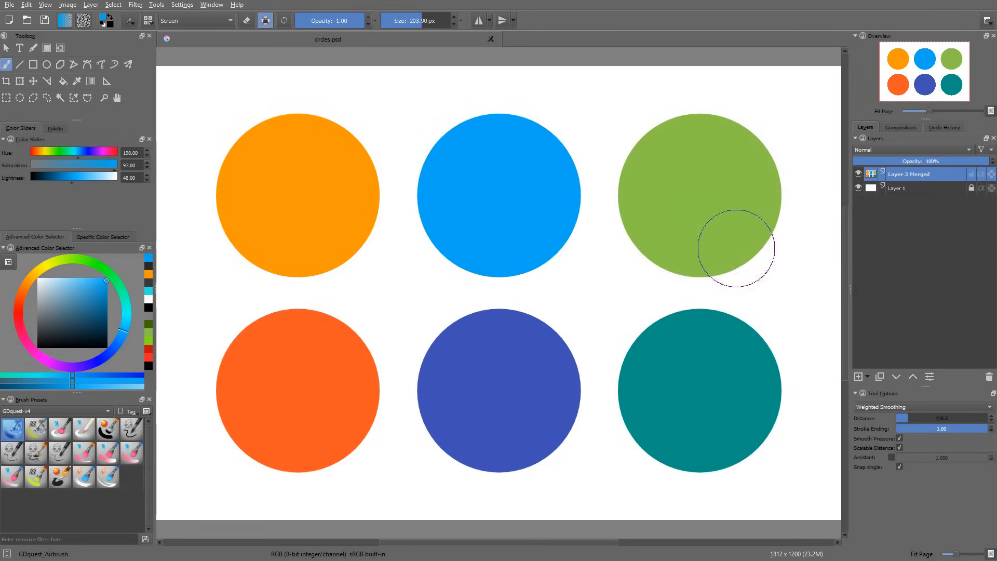
{"action": "left_click", "coordinate": [194, 20]}
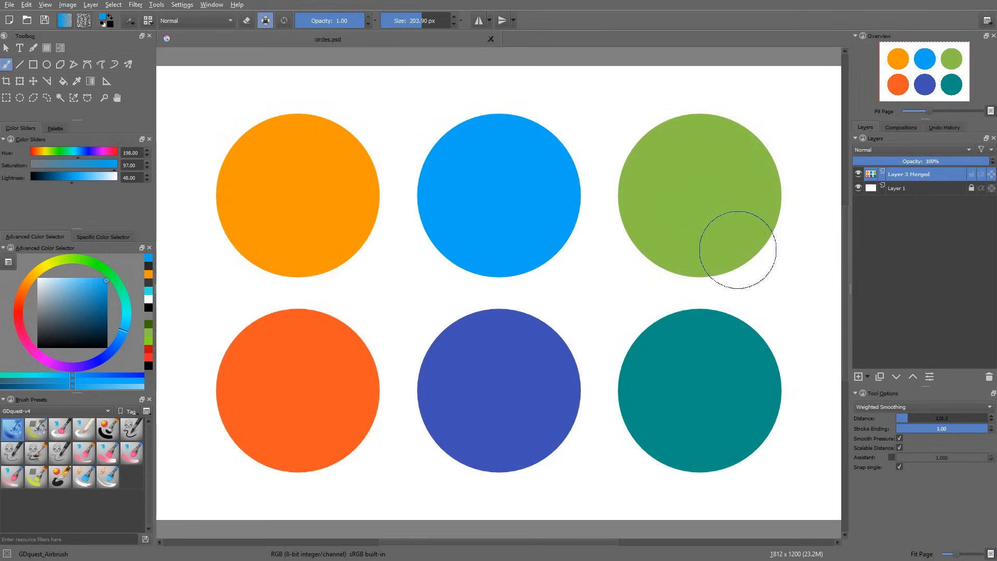
{"action": "mouse_move", "coordinate": [709, 227]}
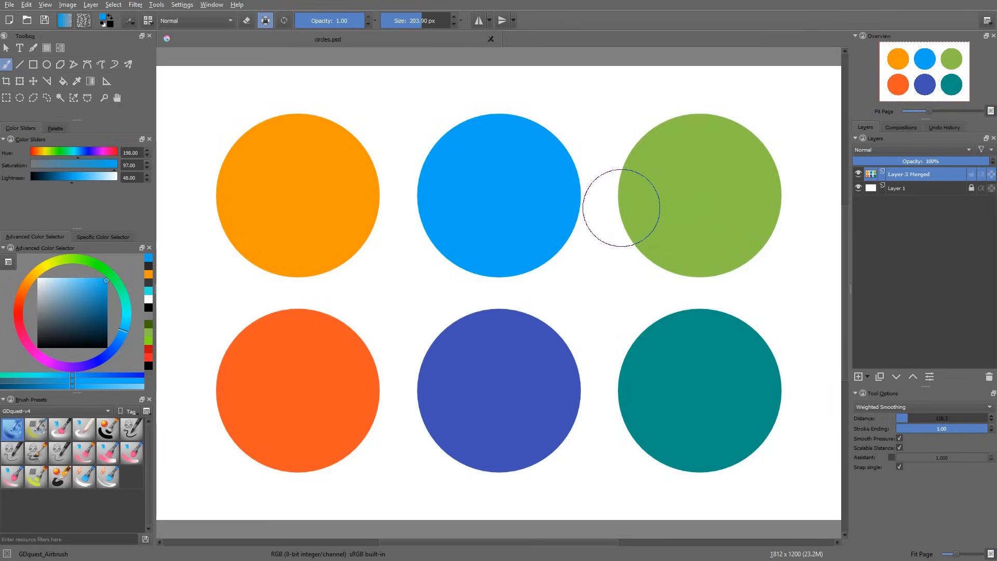
{"action": "left_click", "coordinate": [195, 20]}
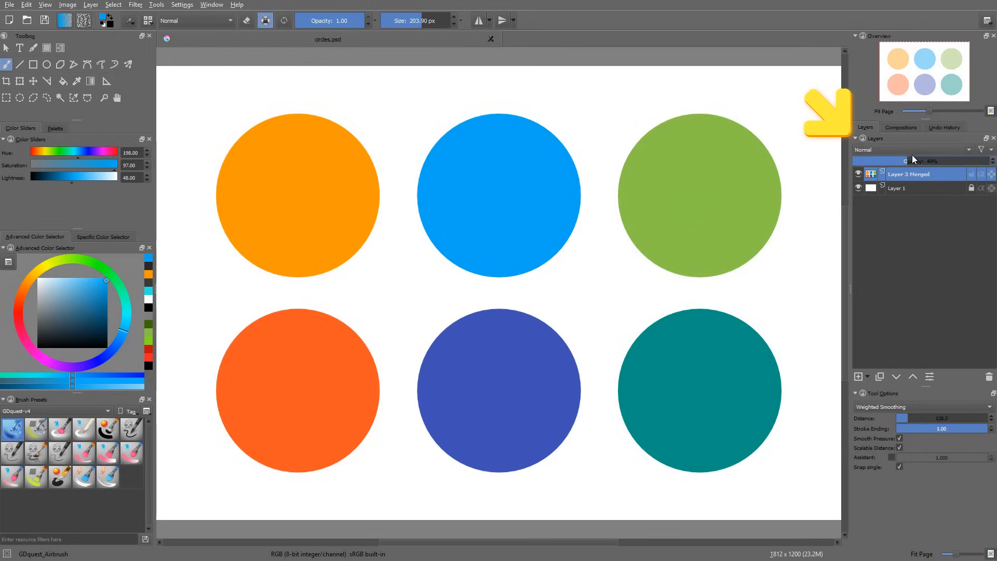
Step: Open the Layers docker blending mode list to keep Normal at 100% opacity
{"action": "left_click", "coordinate": [909, 149]}
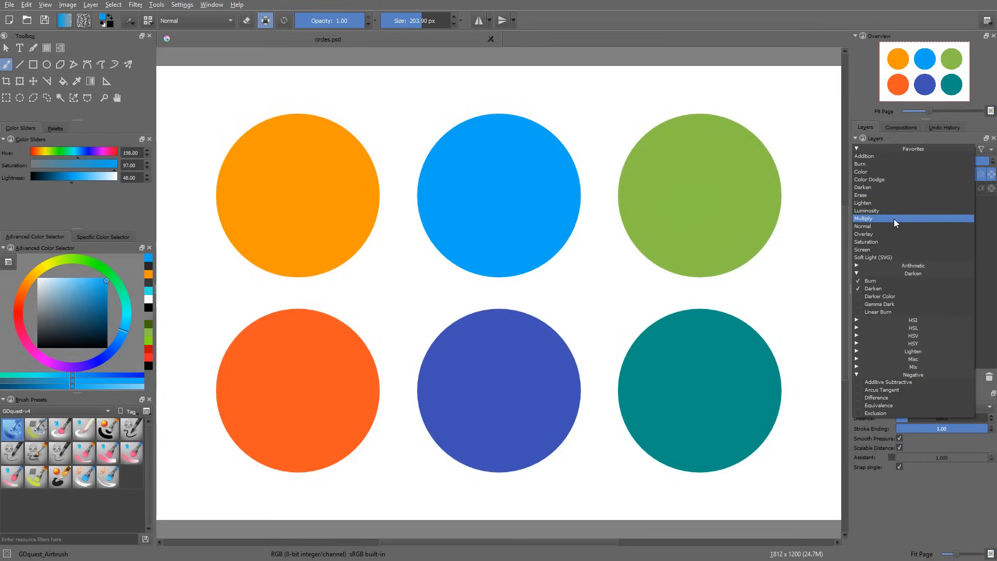
{"action": "mouse_move", "coordinate": [902, 195]}
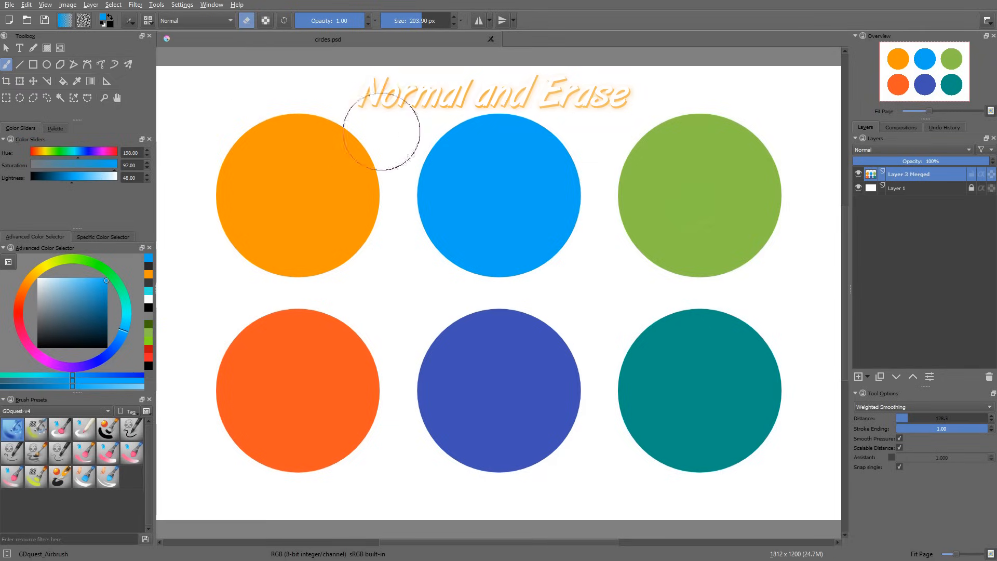
{"action": "left_click_drag", "start_coordinate": [382, 131], "coordinate": [251, 197]}
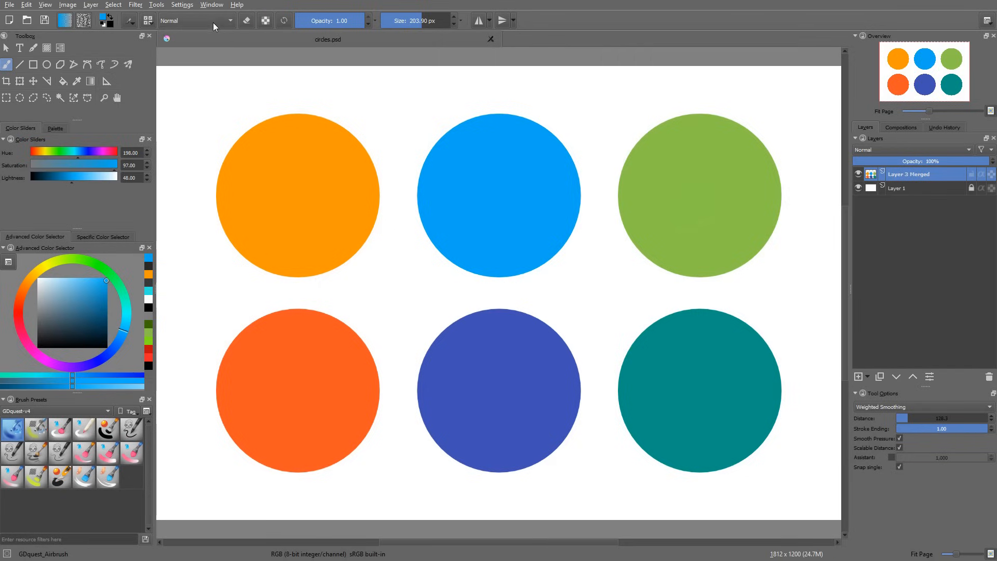
{"action": "left_click", "coordinate": [197, 20]}
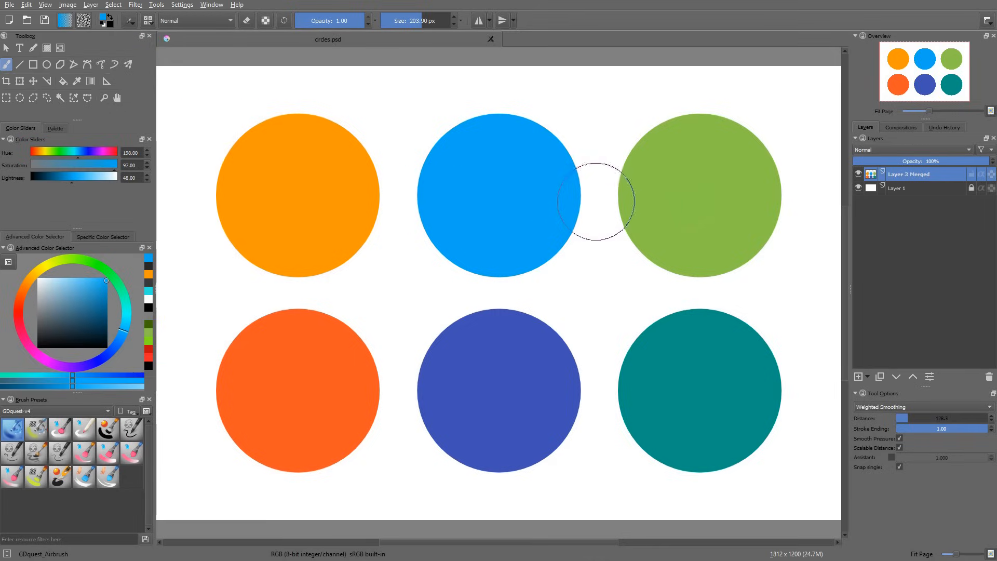
{"action": "mouse_move", "coordinate": [215, 27]}
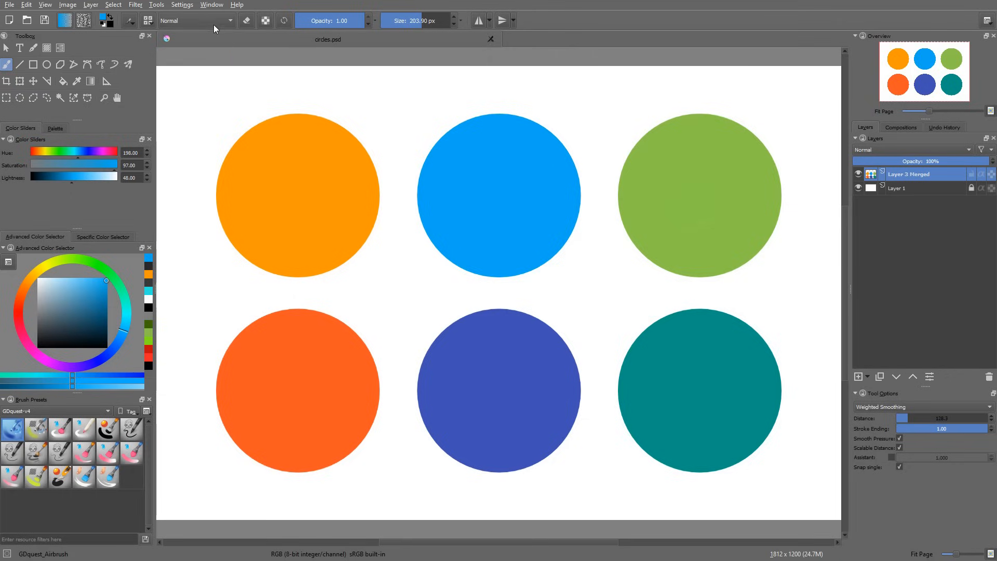
{"action": "left_click", "coordinate": [293, 76]}
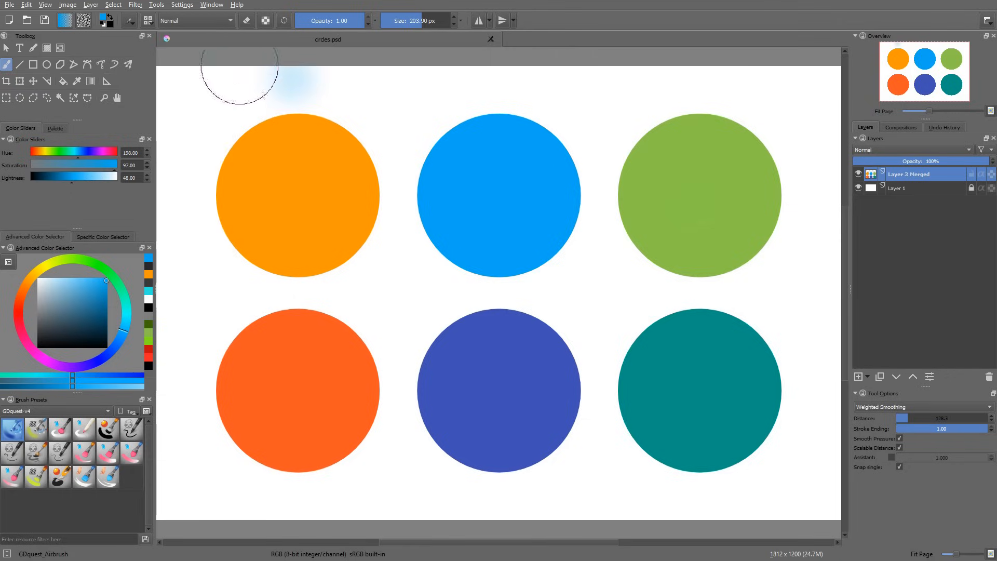
{"action": "mouse_move", "coordinate": [550, 274]}
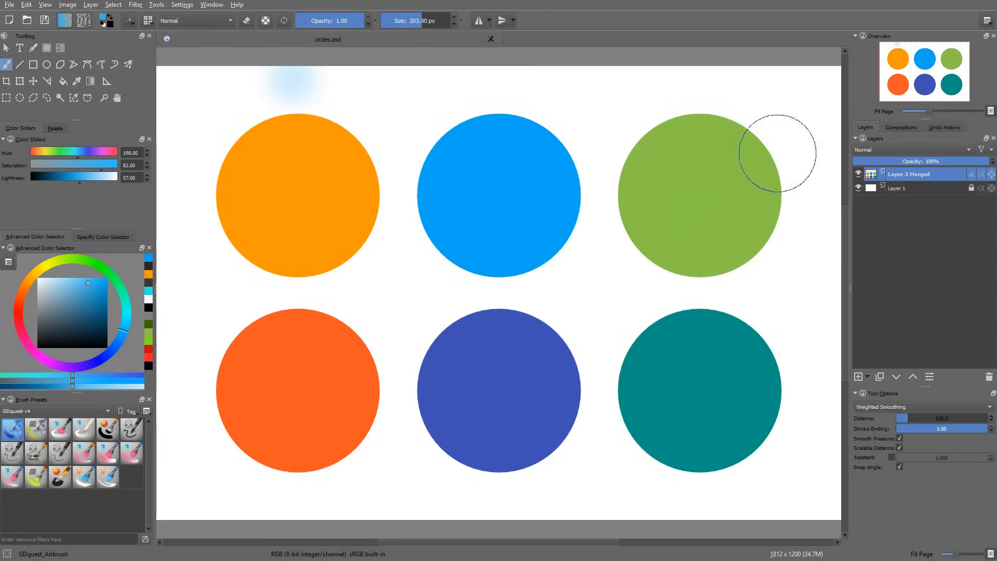
{"action": "left_click_drag", "start_coordinate": [762, 152], "coordinate": [731, 226]}
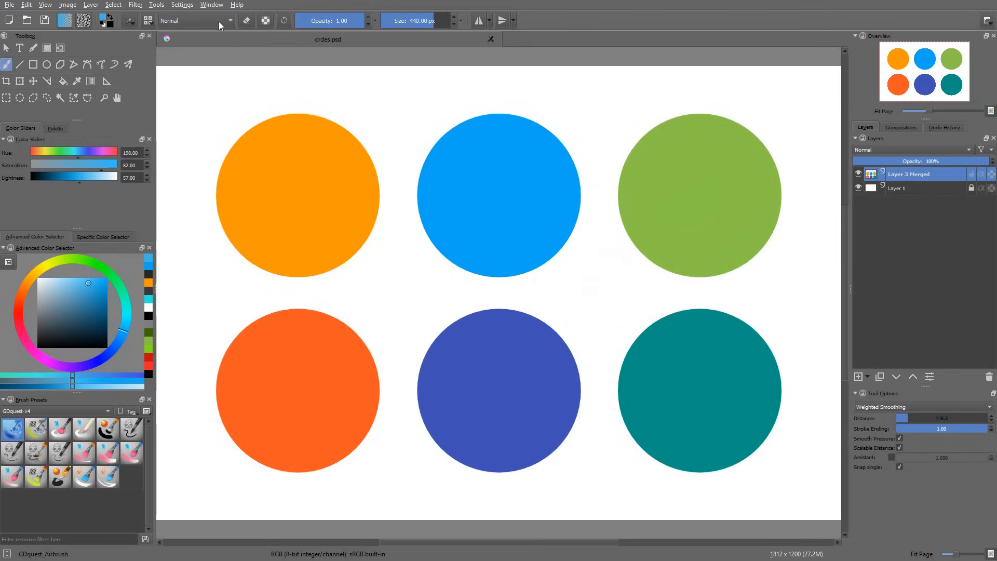
Step: Set the brush to Multiply blending and darken the orange circle with a stroke
{"action": "left_click", "coordinate": [196, 20]}
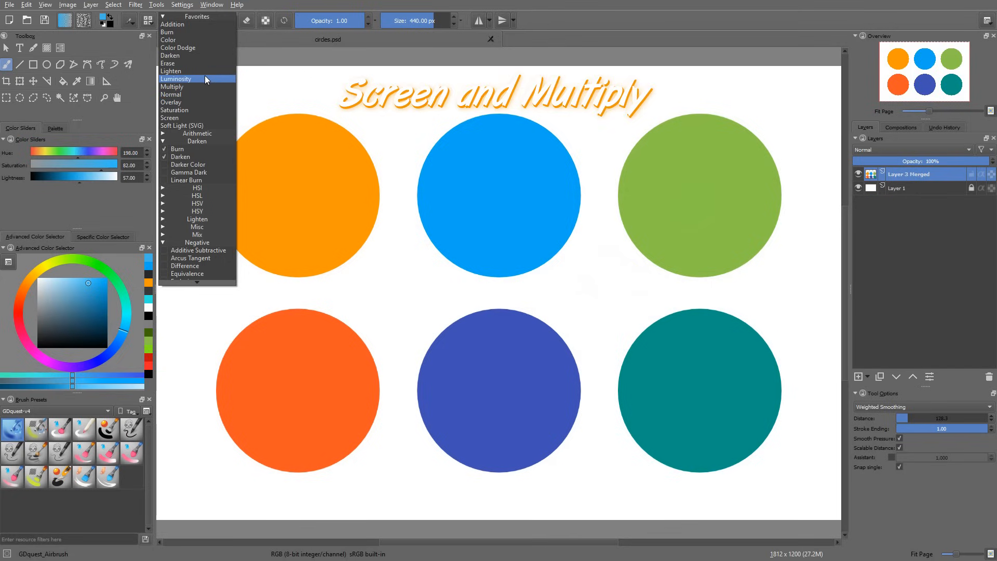
{"action": "mouse_move", "coordinate": [207, 63]}
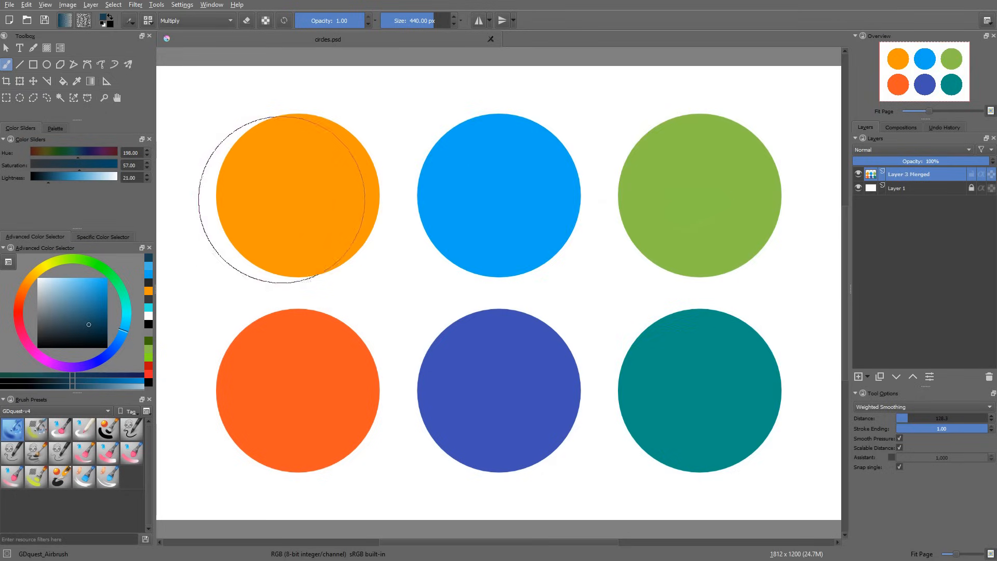
{"action": "left_click_drag", "start_coordinate": [292, 197], "coordinate": [292, 197]}
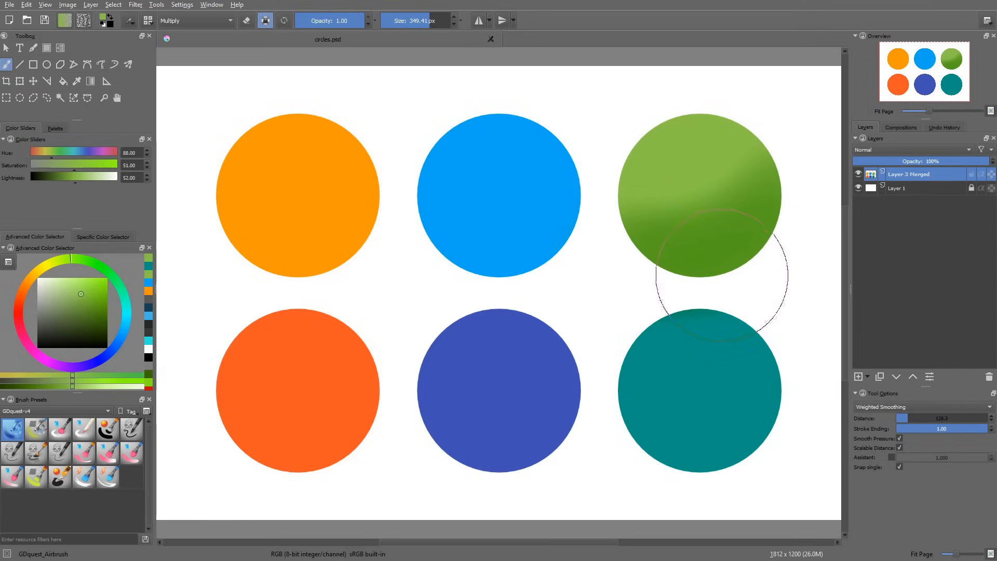
{"action": "mouse_move", "coordinate": [782, 197]}
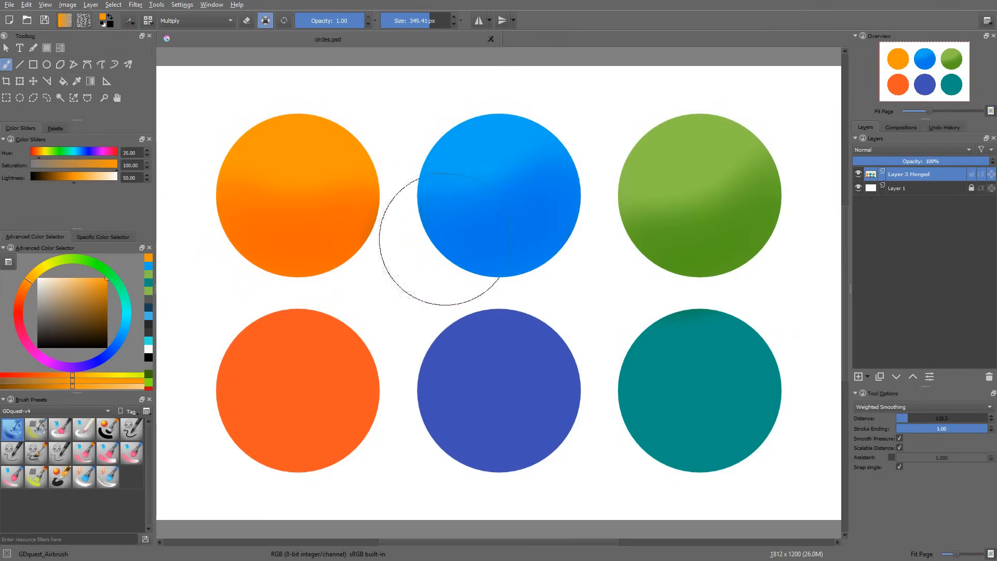
{"action": "mouse_move", "coordinate": [397, 413]}
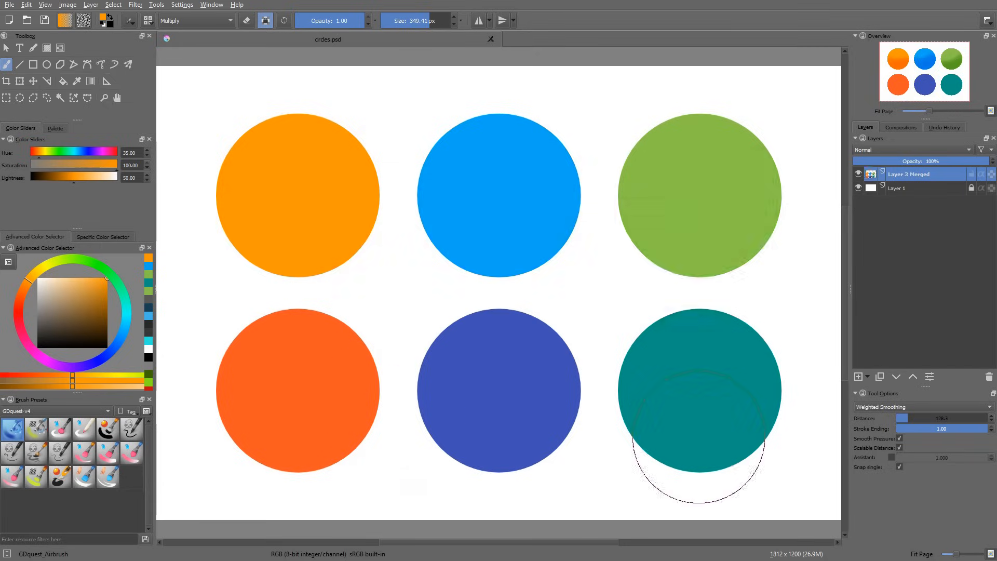
Step: Switch the brush to Screen blending and lighten the upper half of the blue circle
{"action": "left_click", "coordinate": [195, 20]}
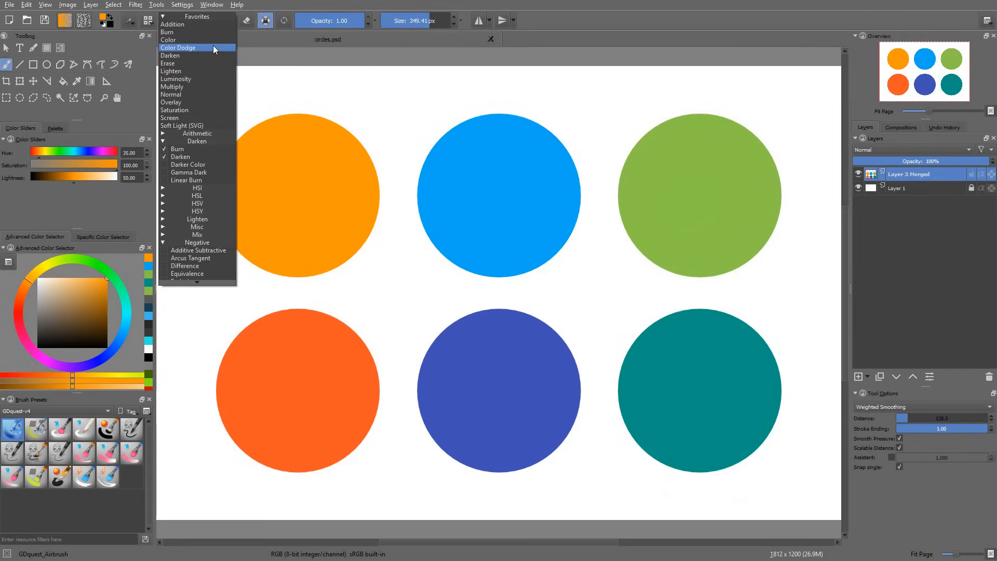
{"action": "left_click", "coordinate": [170, 118]}
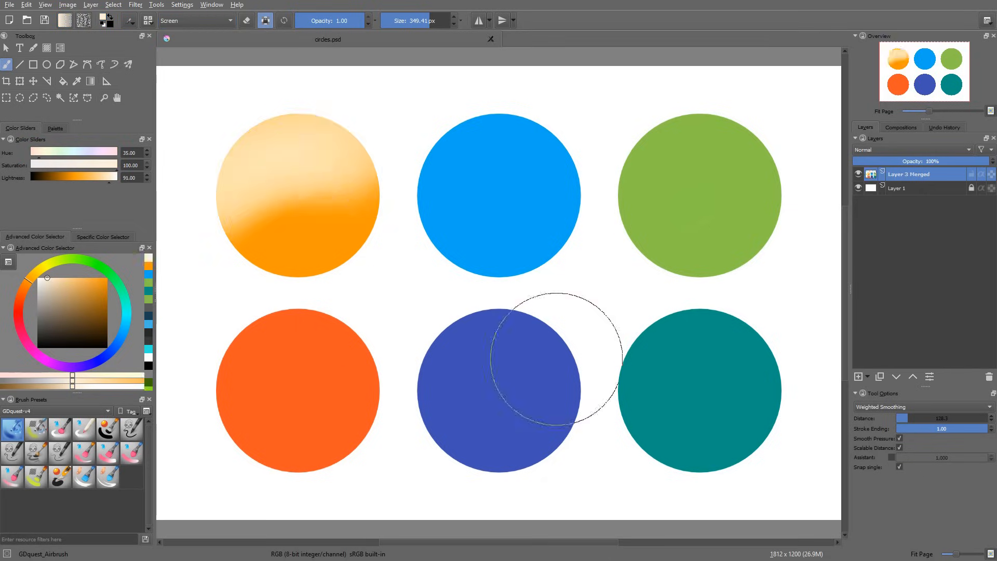
{"action": "left_click_drag", "start_coordinate": [541, 356], "coordinate": [614, 188]}
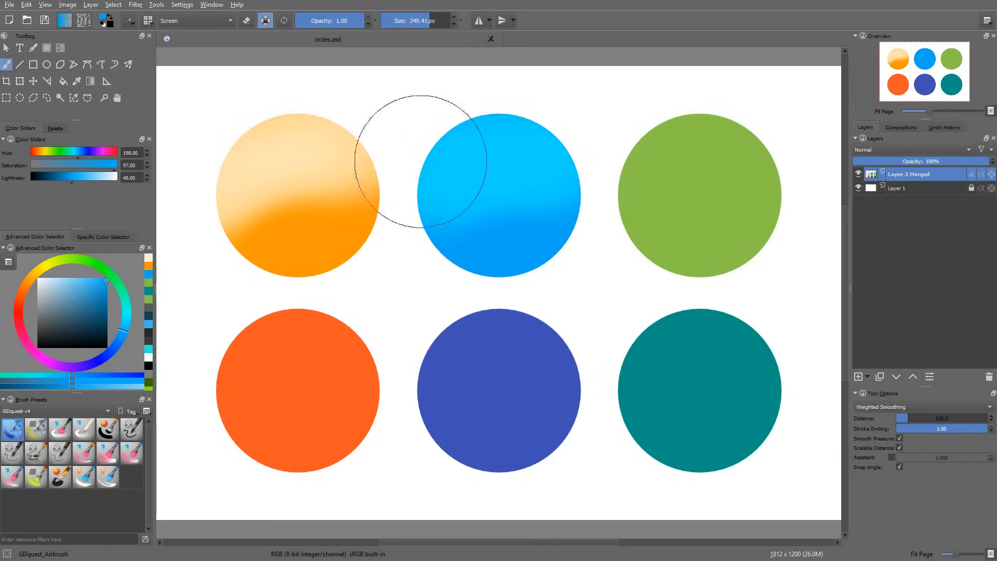
{"action": "left_click", "coordinate": [305, 211]}
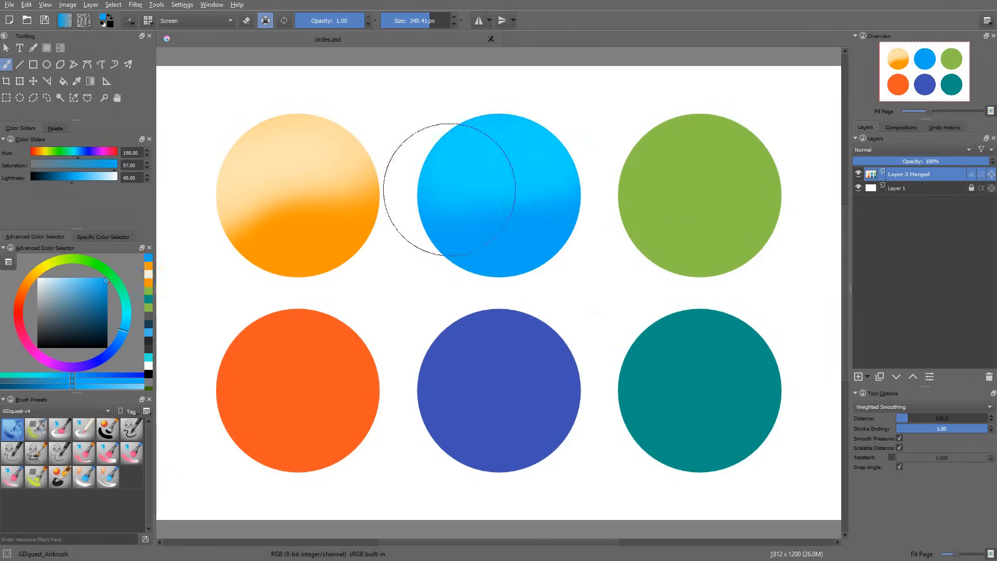
{"action": "mouse_move", "coordinate": [636, 287]}
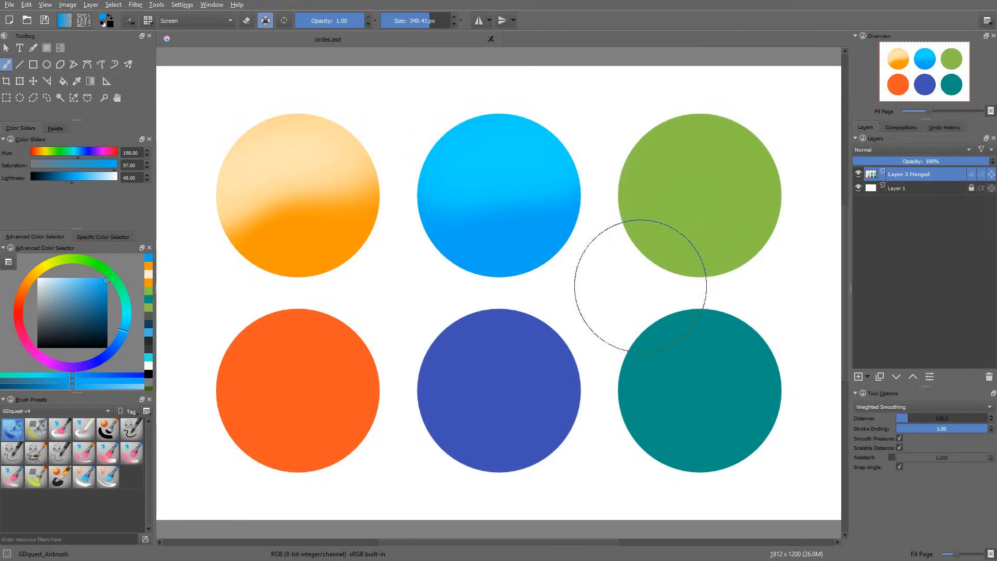
{"action": "mouse_move", "coordinate": [661, 296]}
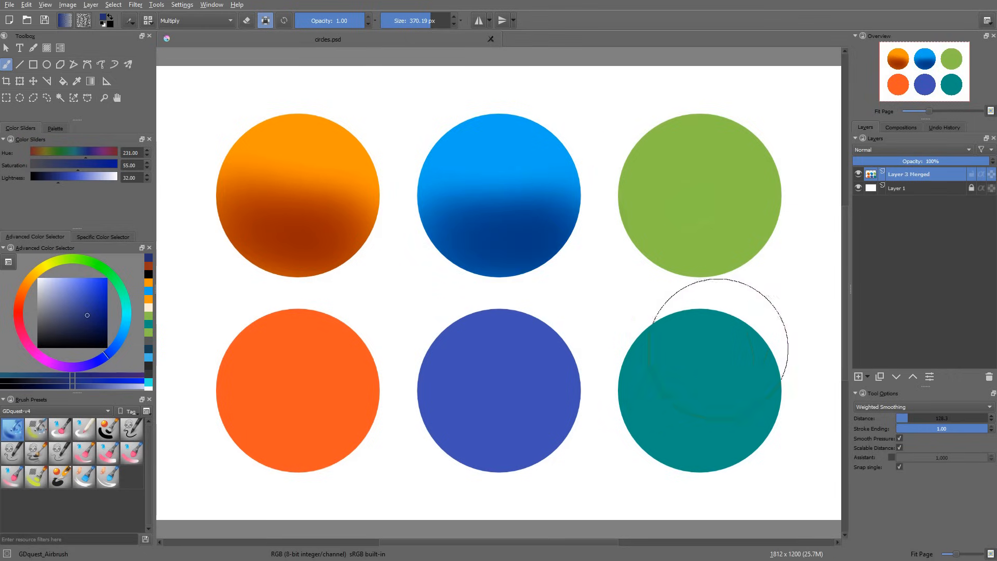
Step: Set the brush blending mode to Lighten and select a paint colour
{"action": "left_click", "coordinate": [193, 21]}
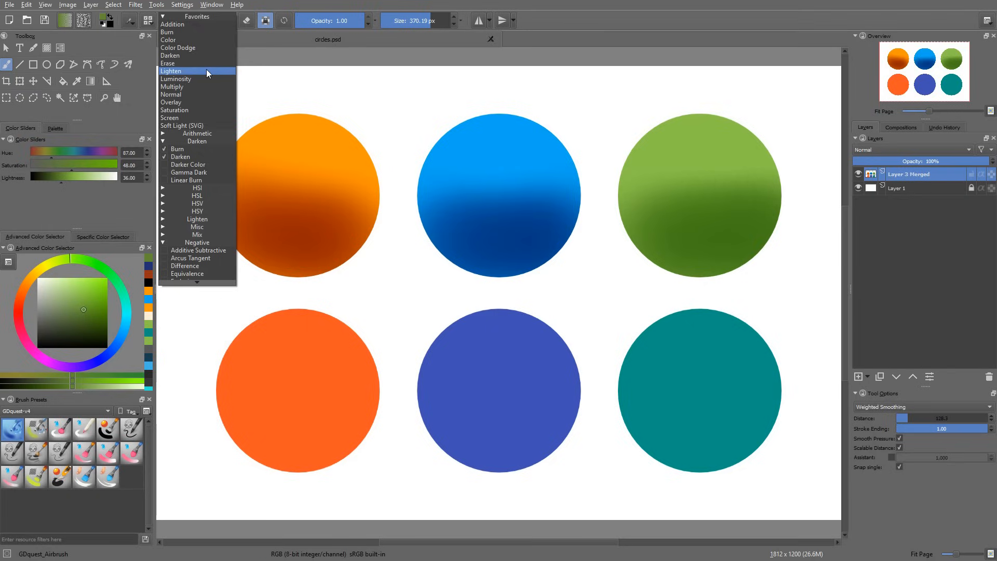
{"action": "left_click", "coordinate": [170, 71]}
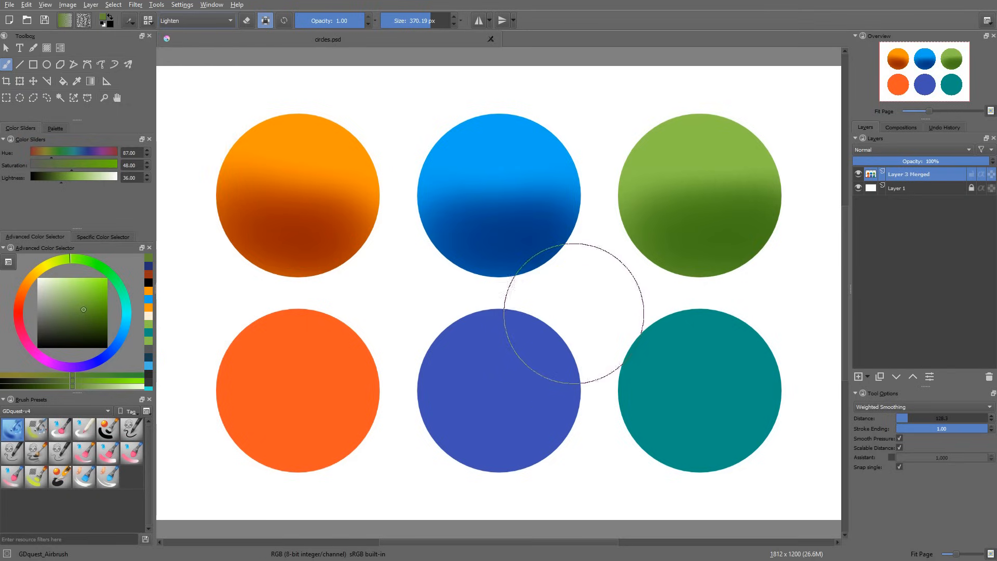
{"action": "left_click", "coordinate": [54, 299]}
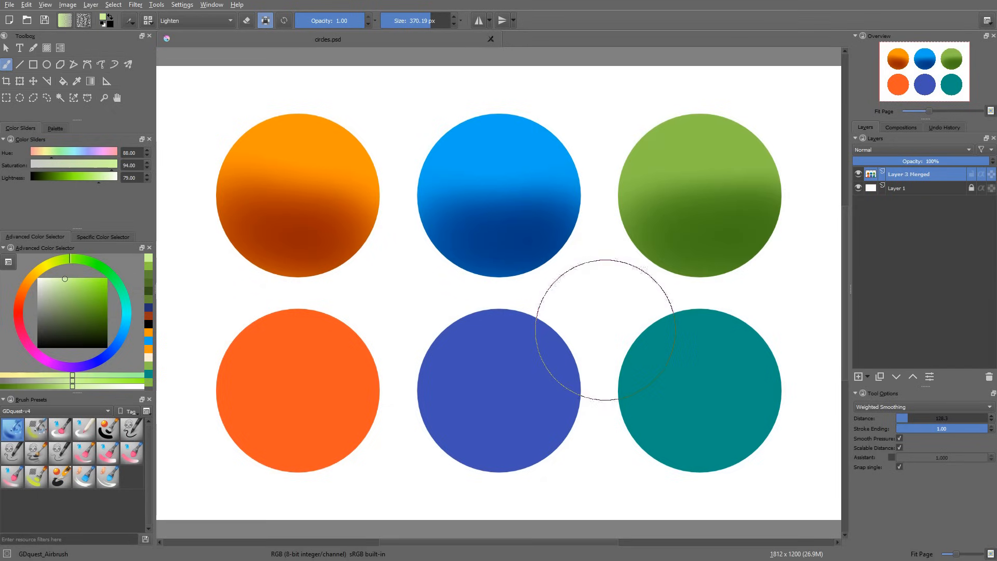
{"action": "mouse_move", "coordinate": [573, 334]}
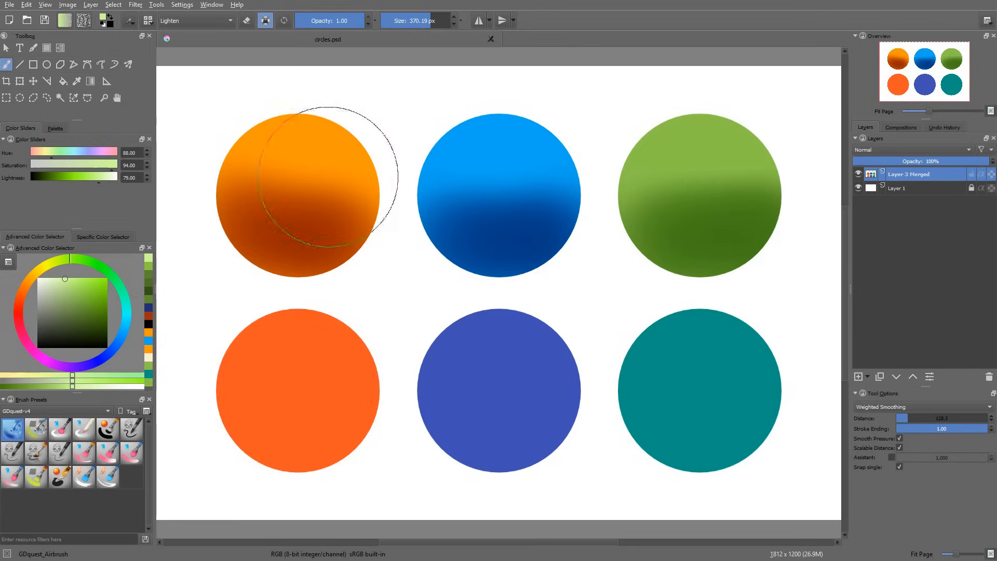
Step: Open the toolbar blending mode list to choose Darken for the brush
{"action": "left_click", "coordinate": [195, 20]}
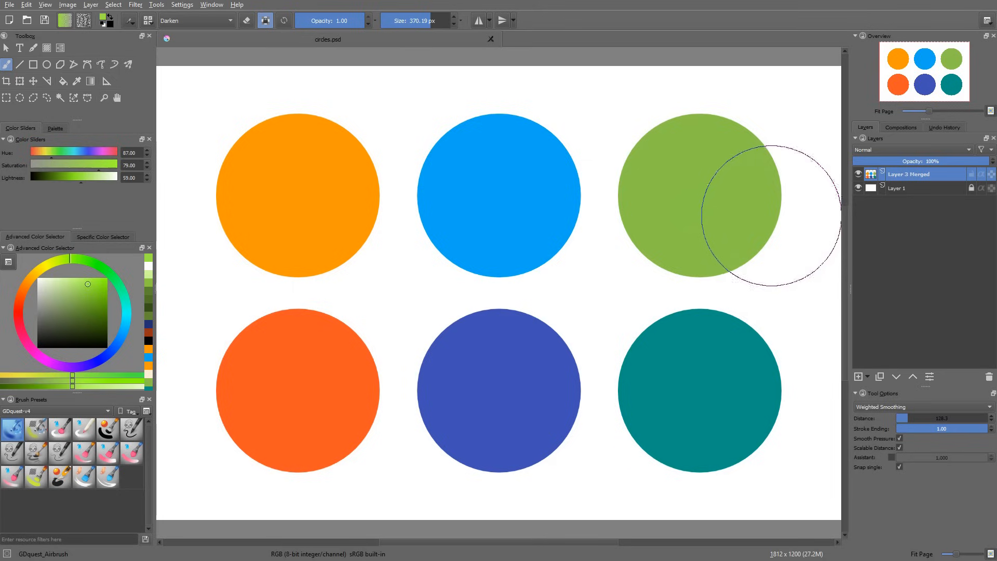
Step: Switch the brush blending mode to Overlay
{"action": "left_click", "coordinate": [194, 20]}
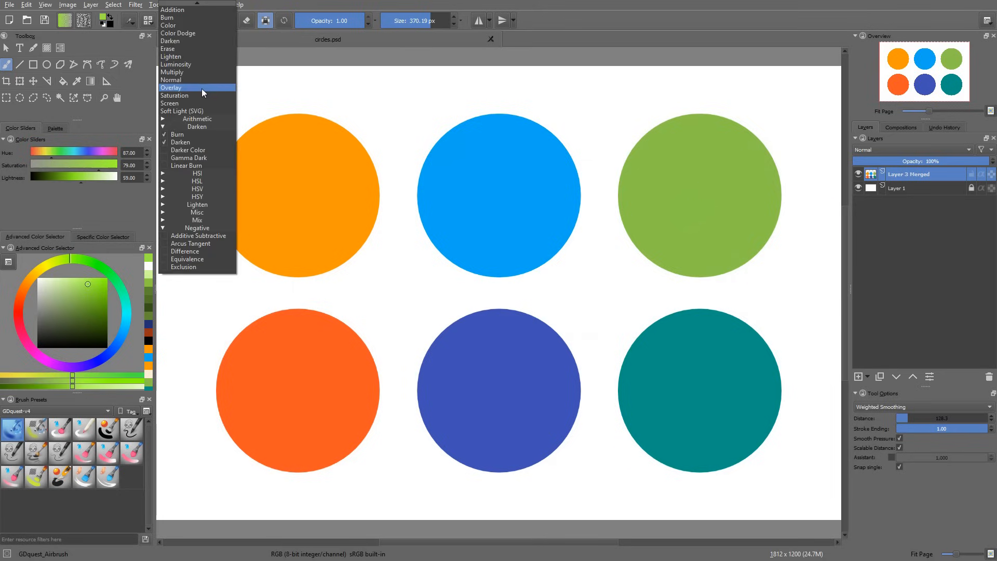
{"action": "left_click", "coordinate": [171, 87]}
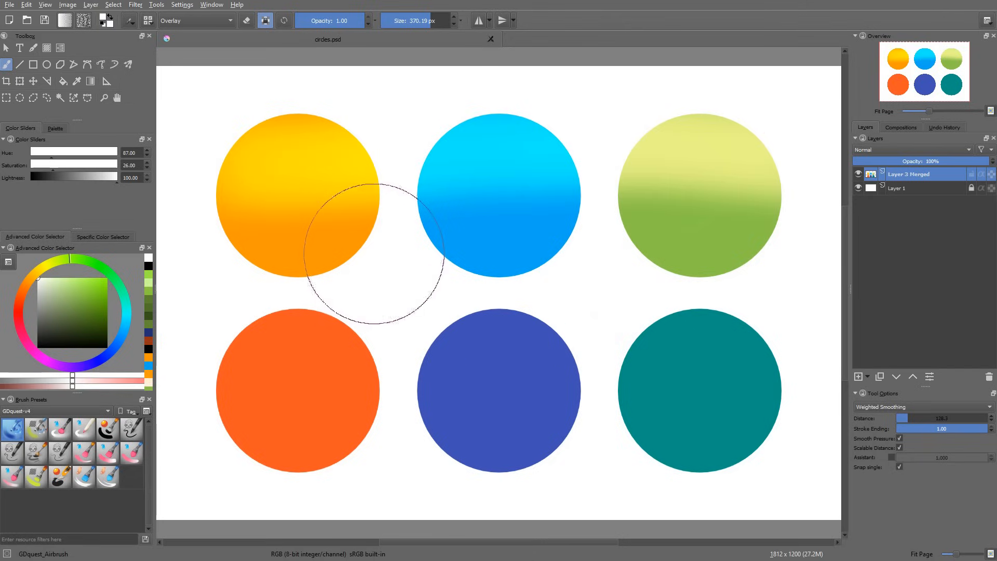
{"action": "mouse_move", "coordinate": [139, 297]}
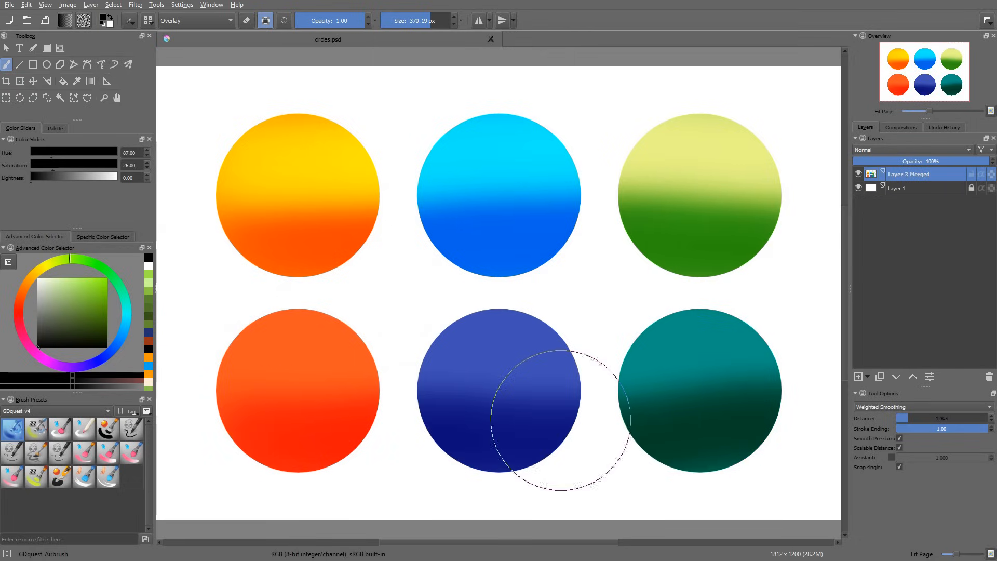
{"action": "mouse_move", "coordinate": [544, 417]}
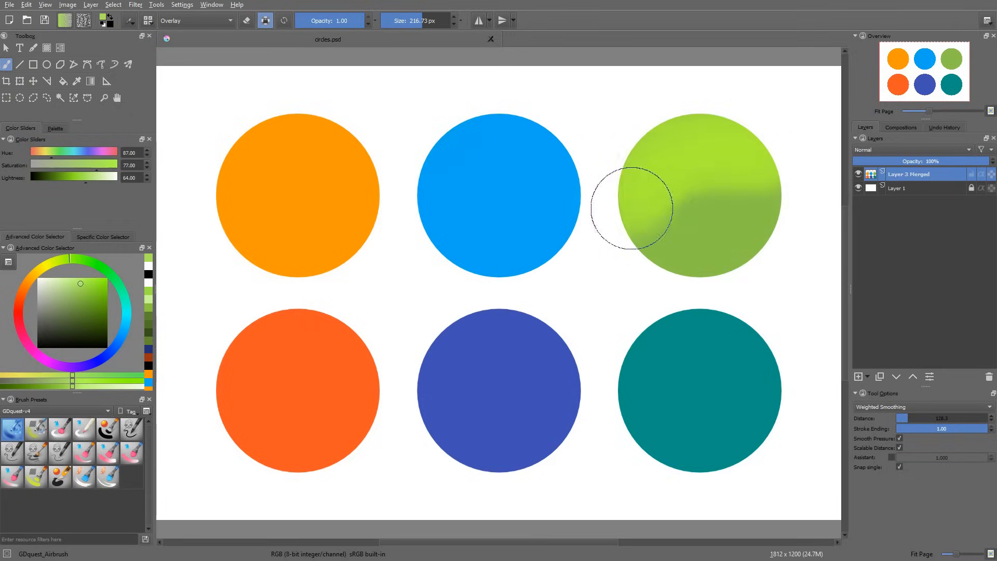
Step: Brighten the upper part of the green circle with an Overlay stroke
{"action": "left_click_drag", "start_coordinate": [632, 209], "coordinate": [683, 159]}
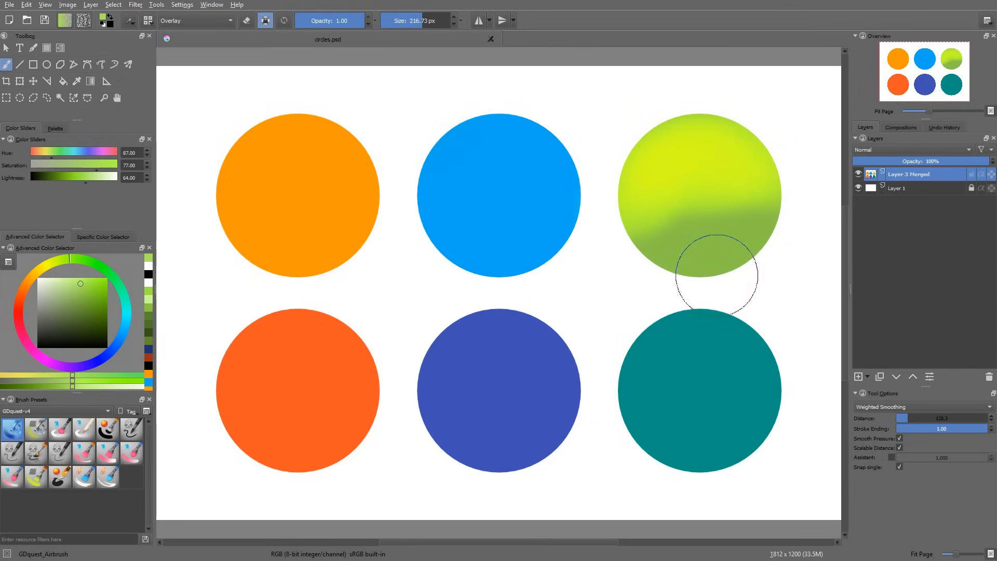
{"action": "mouse_move", "coordinate": [737, 161]}
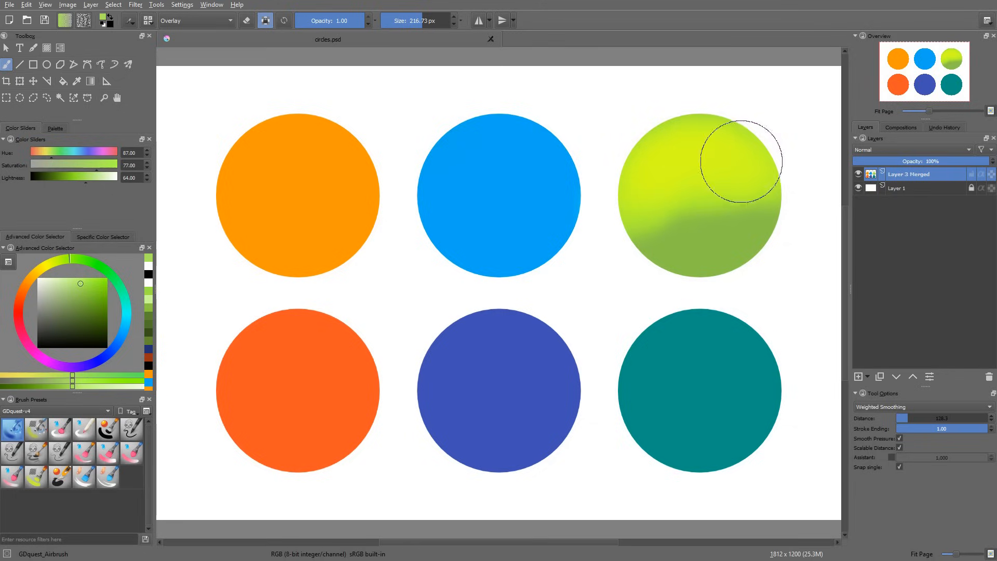
{"action": "mouse_move", "coordinate": [677, 219]}
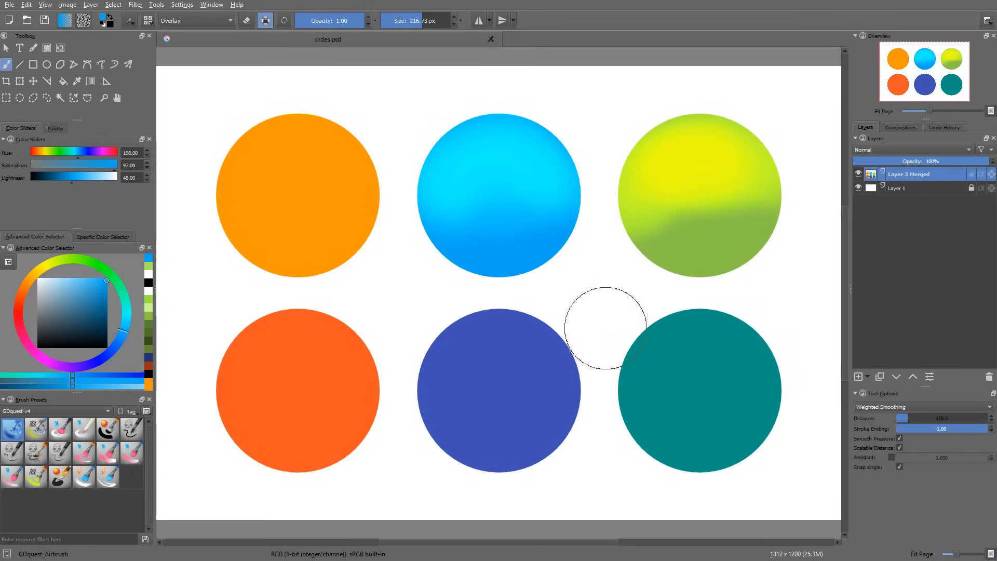
{"action": "mouse_move", "coordinate": [605, 345]}
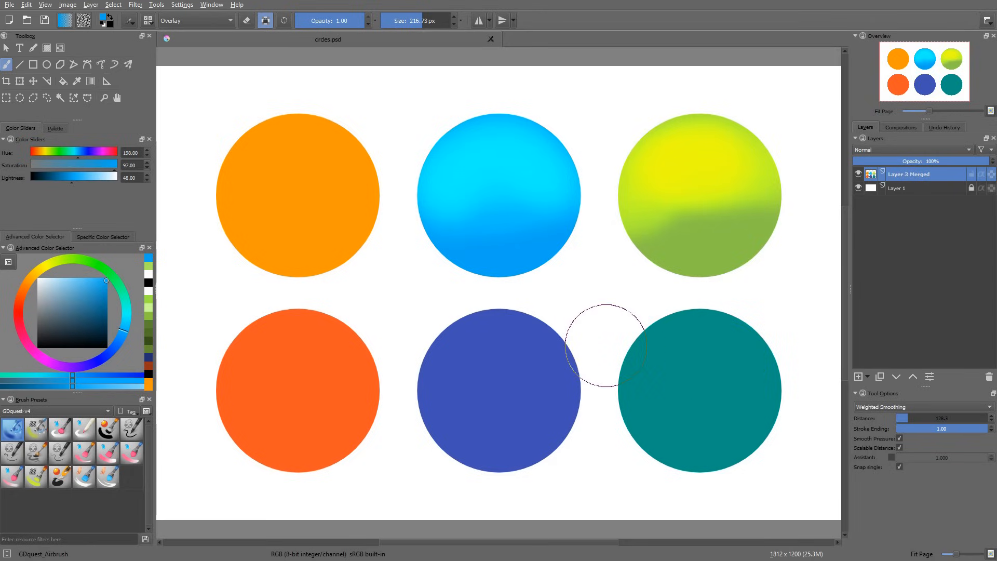
{"action": "mouse_move", "coordinate": [623, 325]}
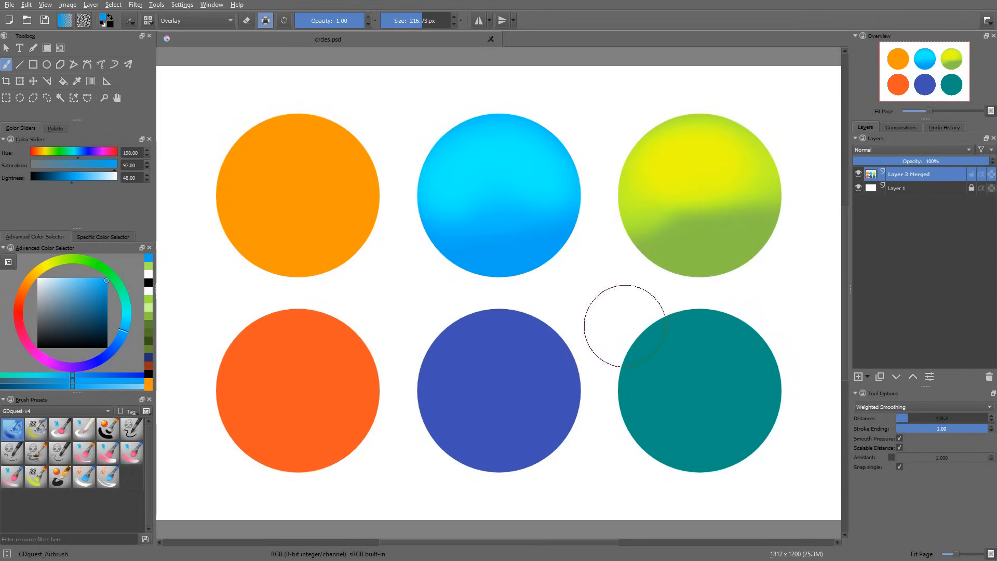
{"action": "mouse_move", "coordinate": [623, 318]}
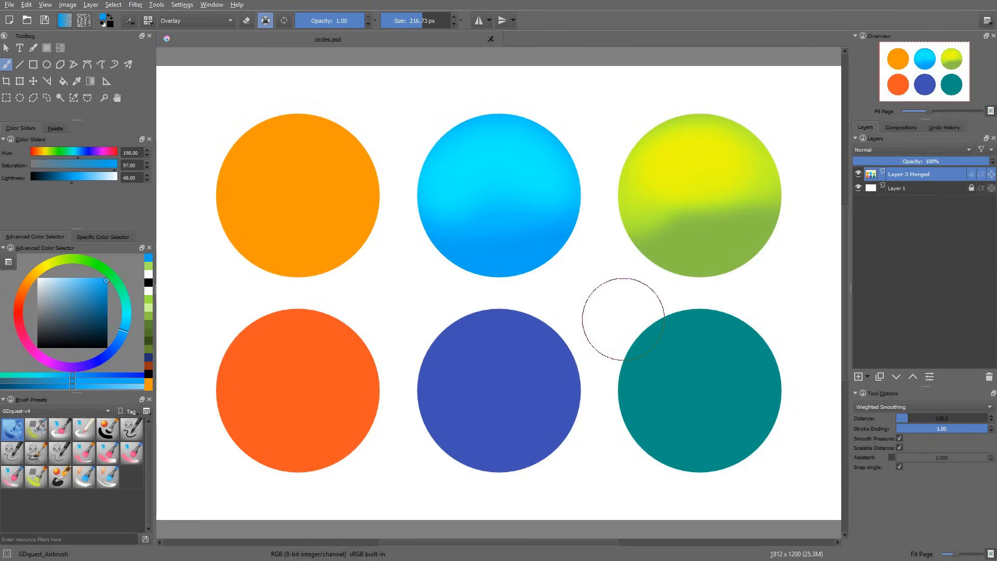
{"action": "left_click", "coordinate": [194, 20]}
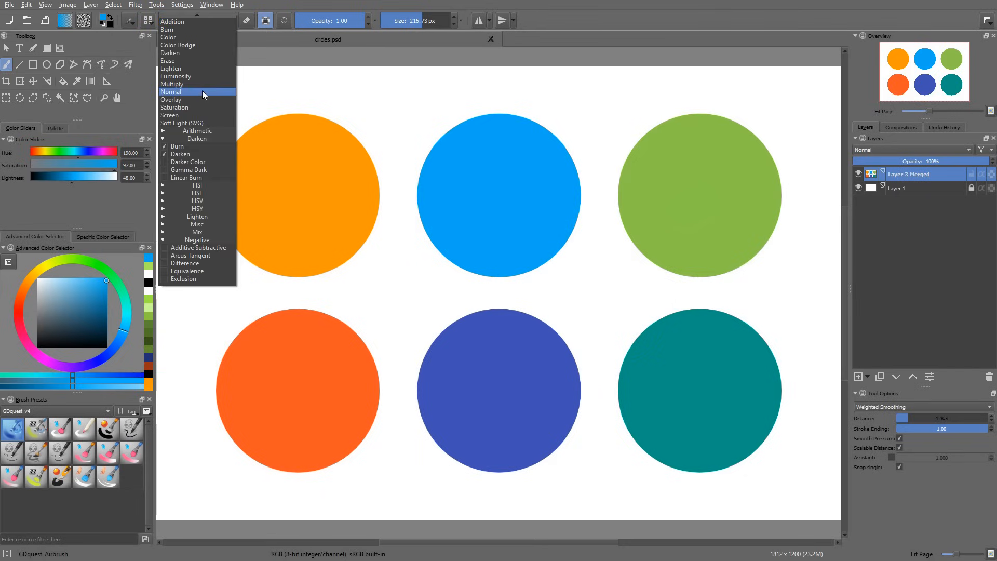
Step: Switch the brush to Color Dodge blending and pick a green paint colour
{"action": "left_click", "coordinate": [178, 45]}
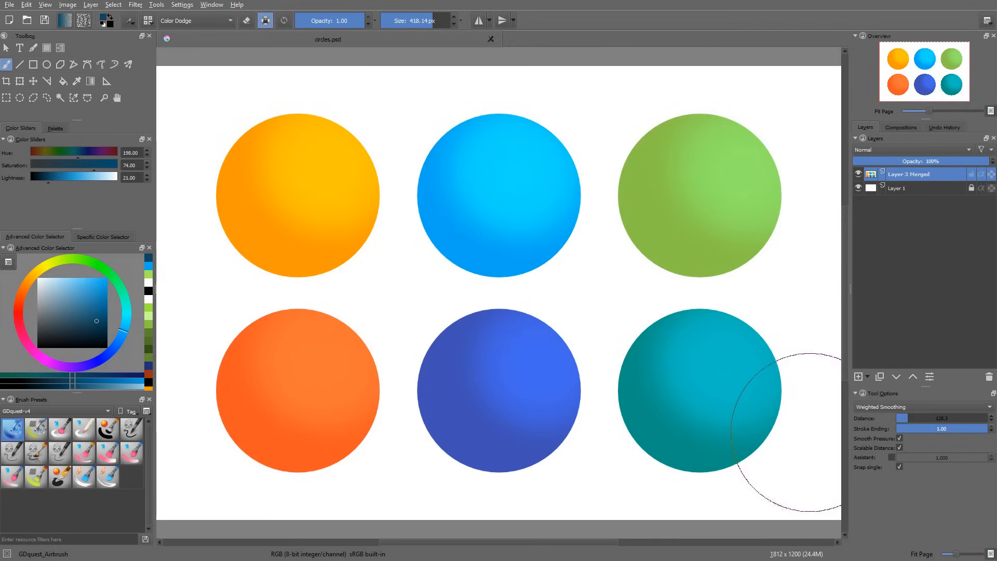
{"action": "mouse_move", "coordinate": [496, 198]}
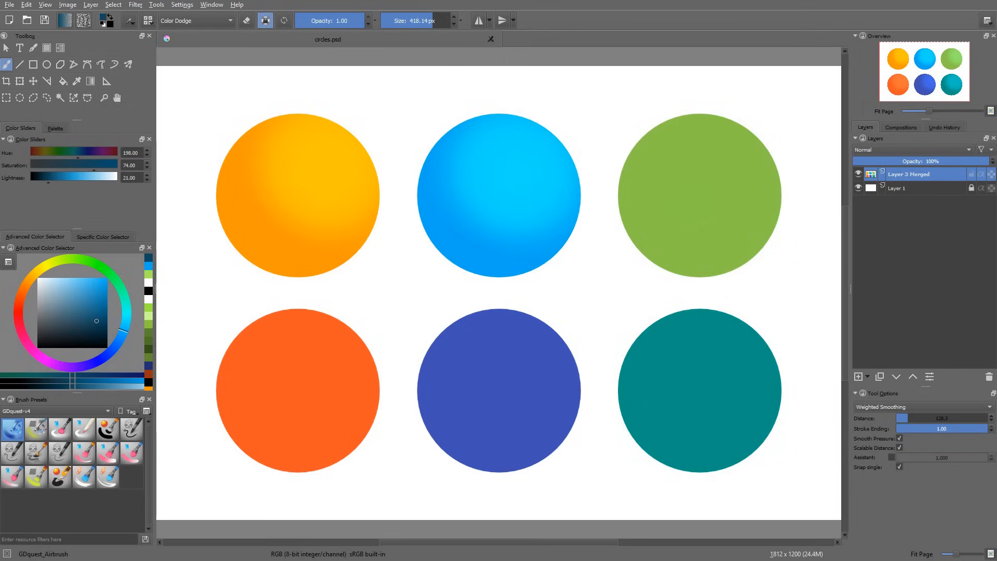
{"action": "left_click", "coordinate": [75, 288]}
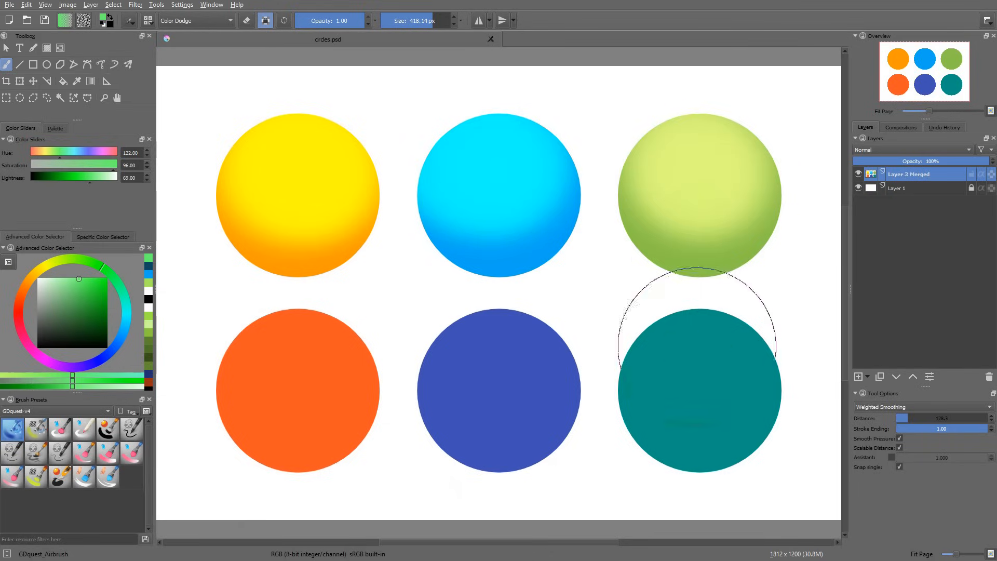
{"action": "left_click", "coordinate": [194, 19]}
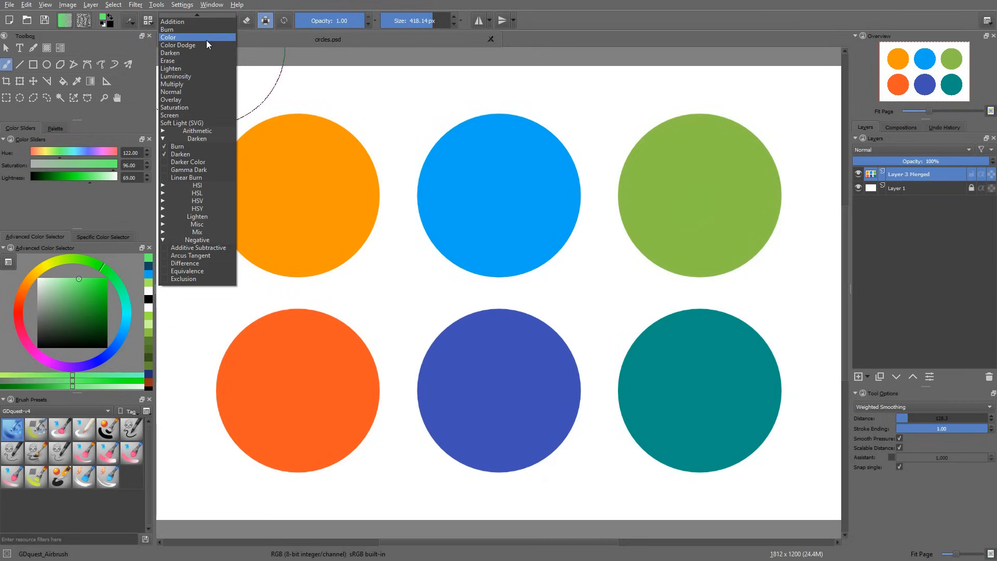
Step: Switch the brush blending mode to Color to tint the circles red
{"action": "left_click", "coordinate": [168, 37]}
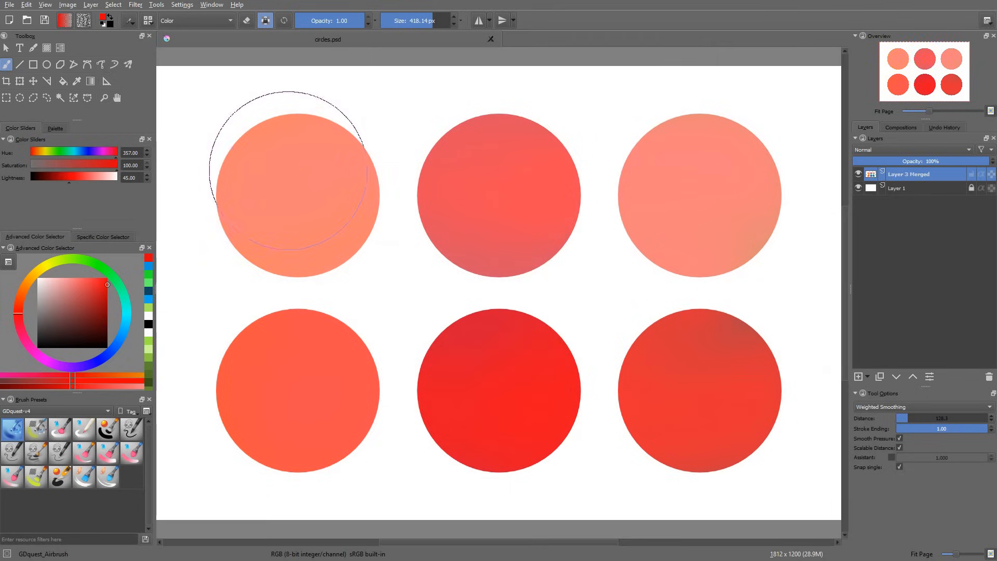
{"action": "mouse_move", "coordinate": [536, 416]}
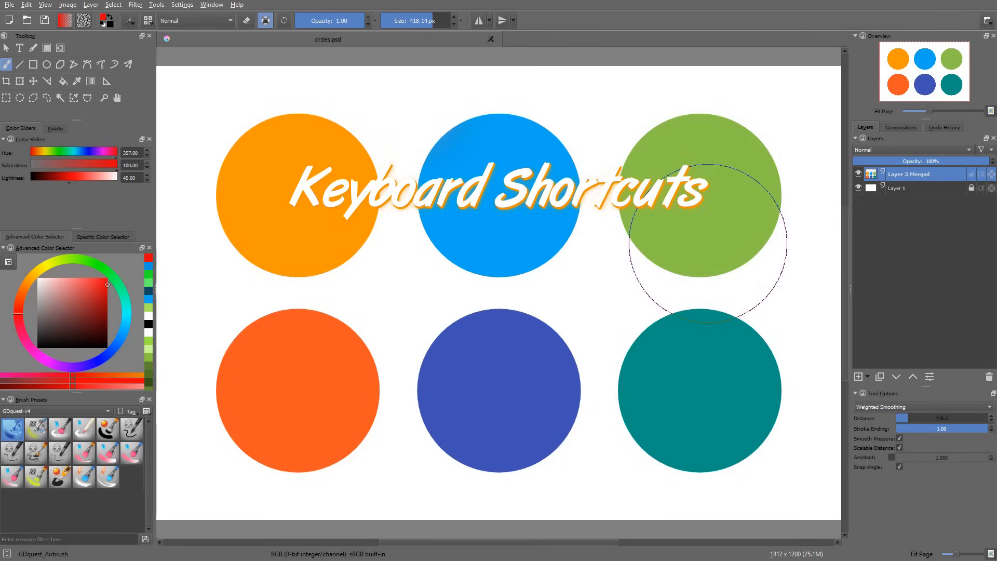
{"action": "left_click", "coordinate": [182, 5]}
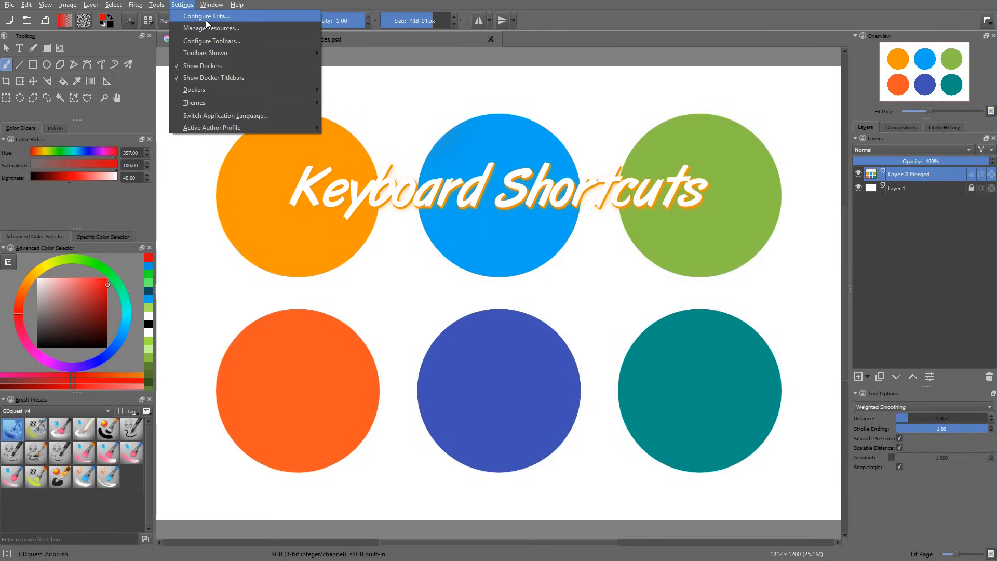
{"action": "left_click", "coordinate": [862, 188]}
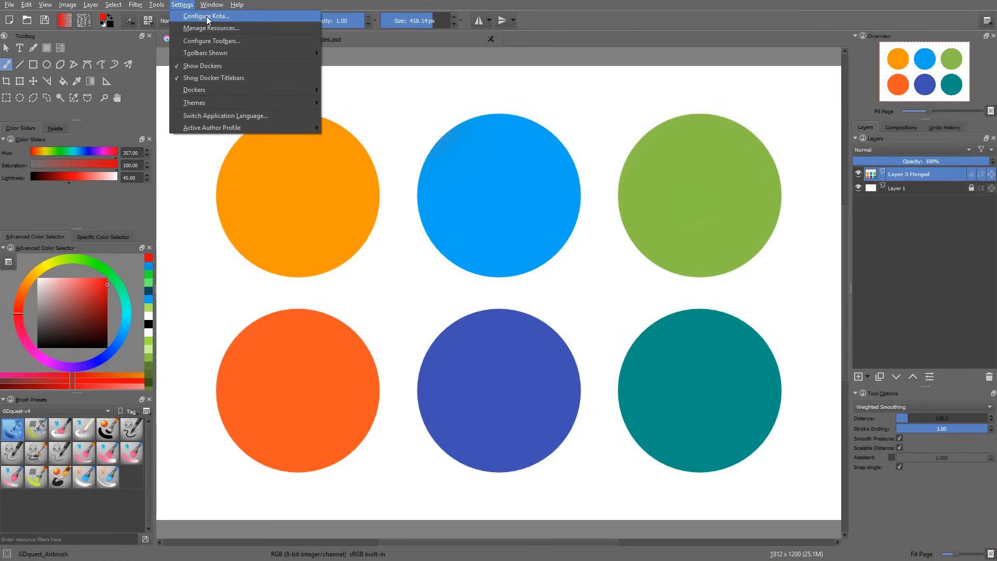
{"action": "left_click", "coordinate": [204, 16]}
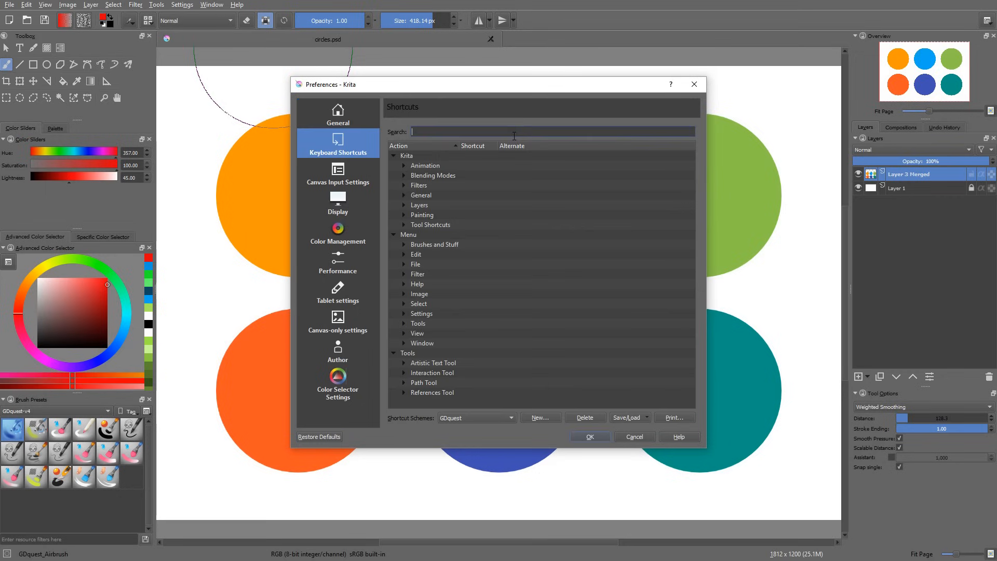
{"action": "type", "text": "ble"}
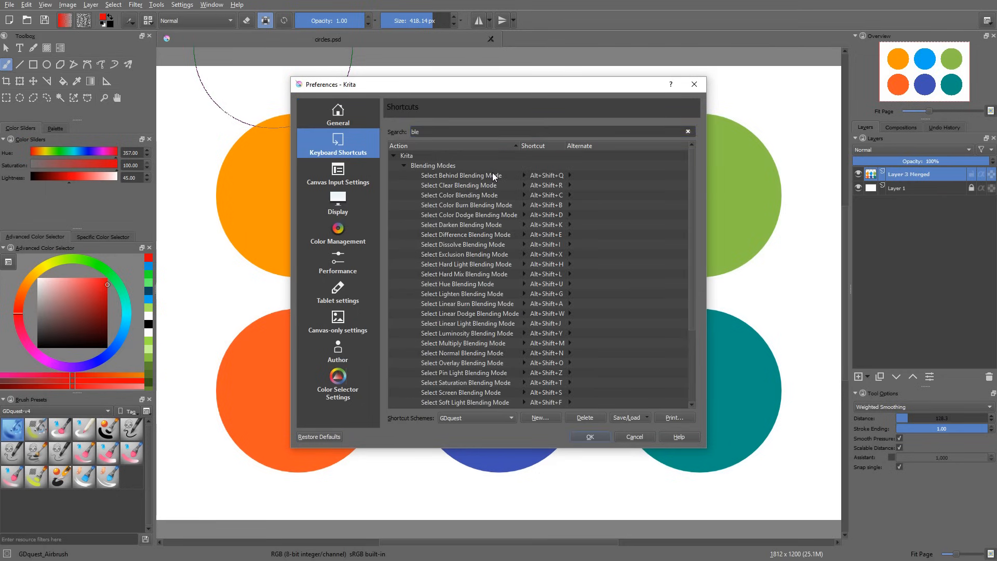
{"action": "mouse_move", "coordinate": [693, 191]}
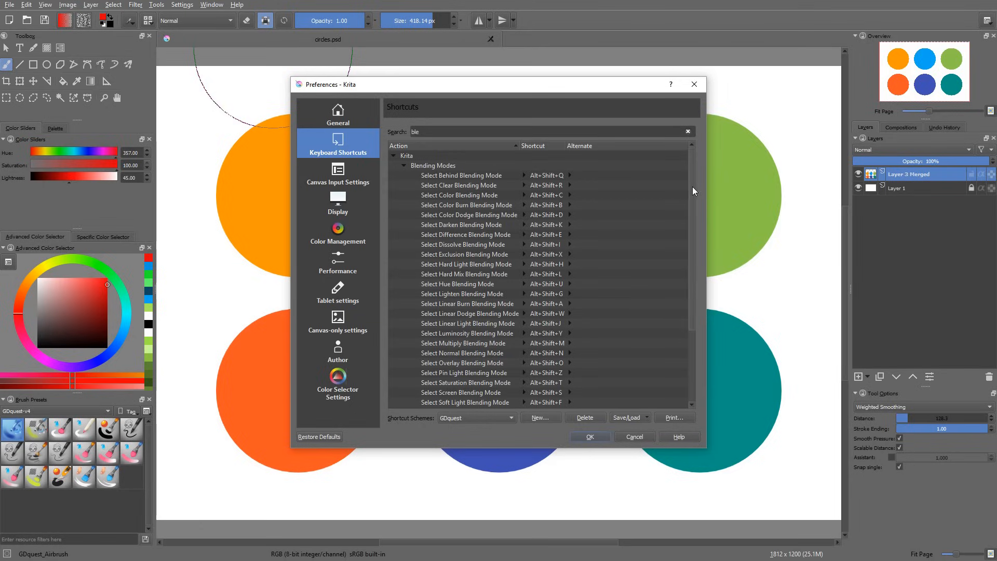
{"action": "scroll", "scroll_direction": "down", "scroll_amount": 3}
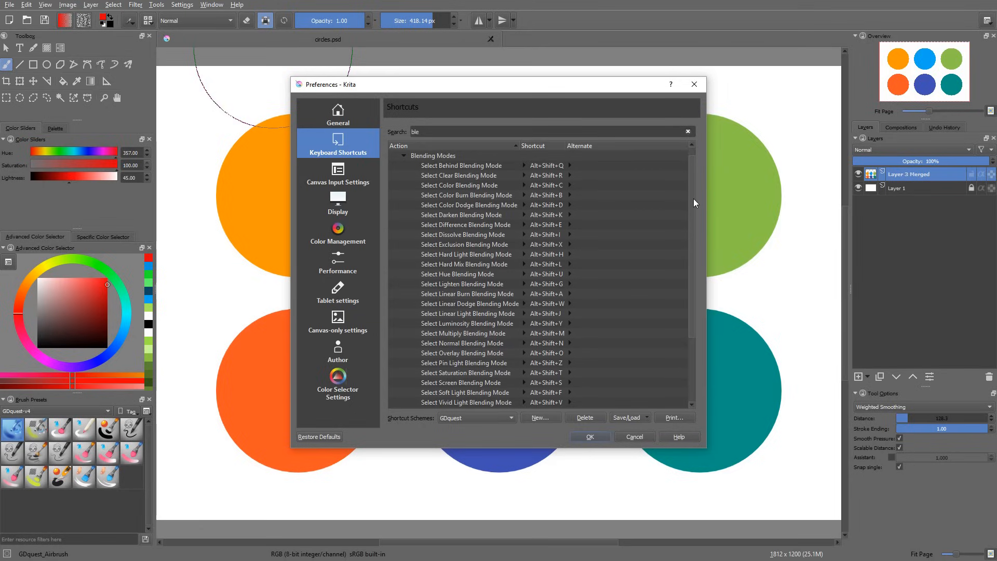
{"action": "scroll", "scroll_direction": "down", "scroll_amount": 3}
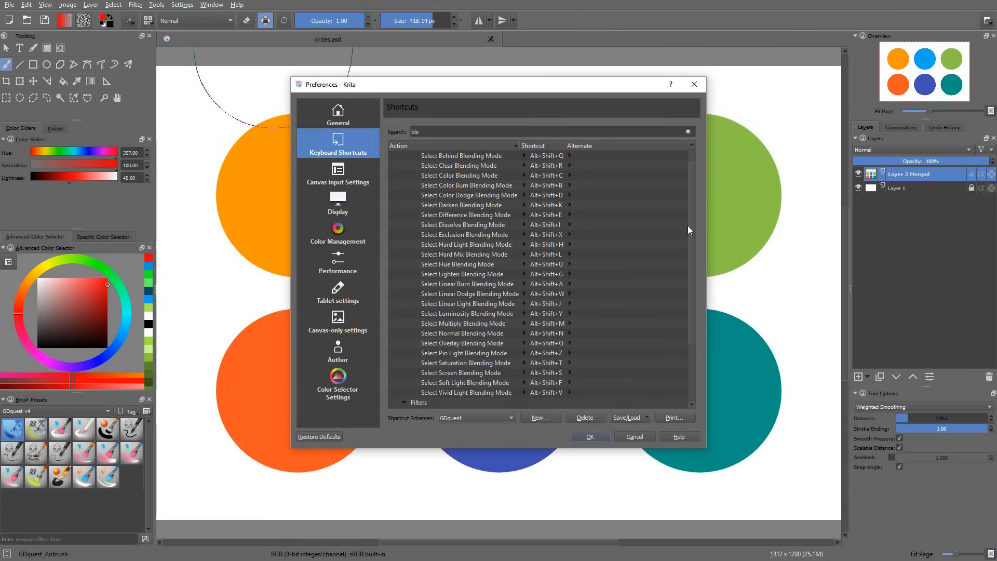
{"action": "mouse_move", "coordinate": [558, 164]}
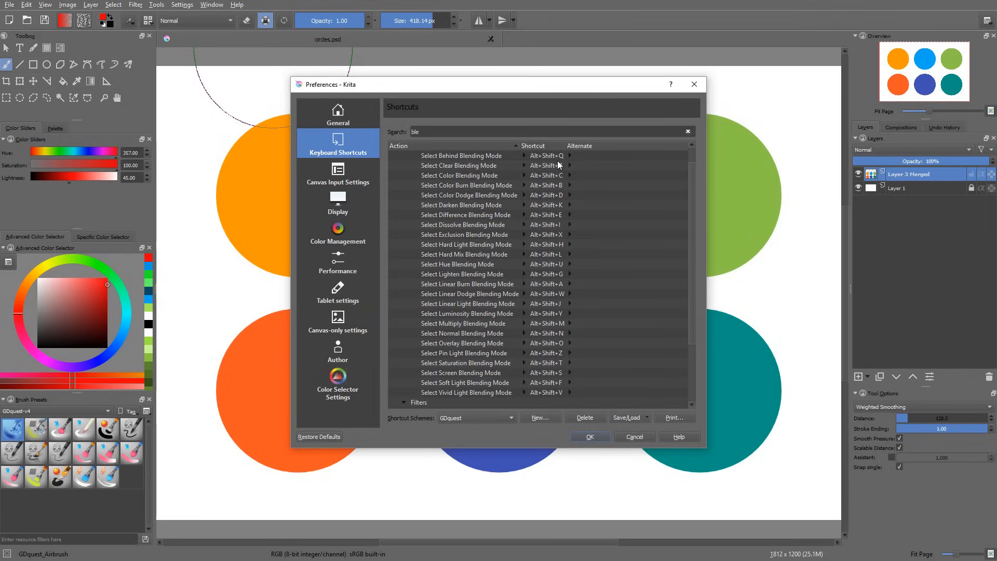
{"action": "mouse_move", "coordinate": [554, 205]}
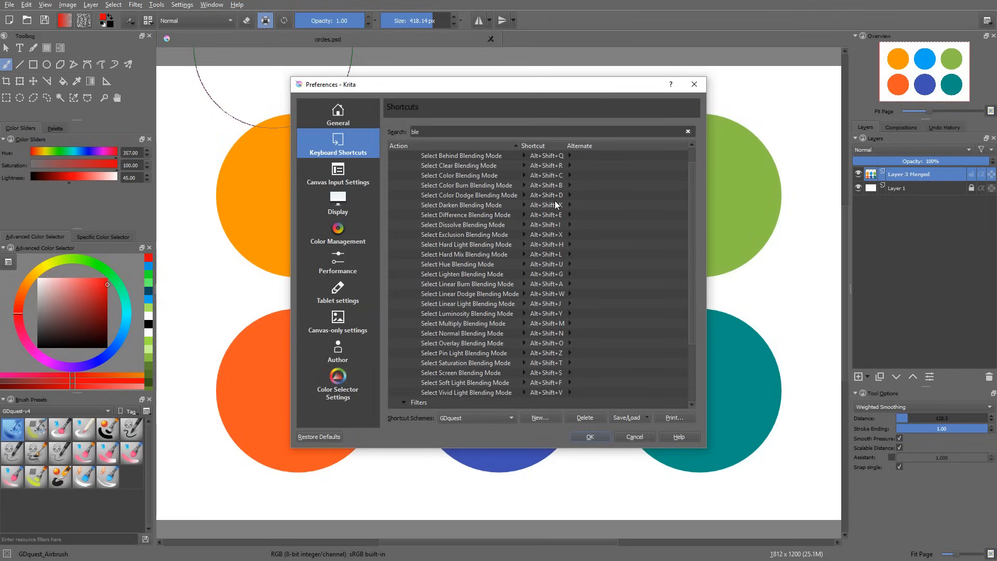
{"action": "left_click", "coordinate": [633, 437]}
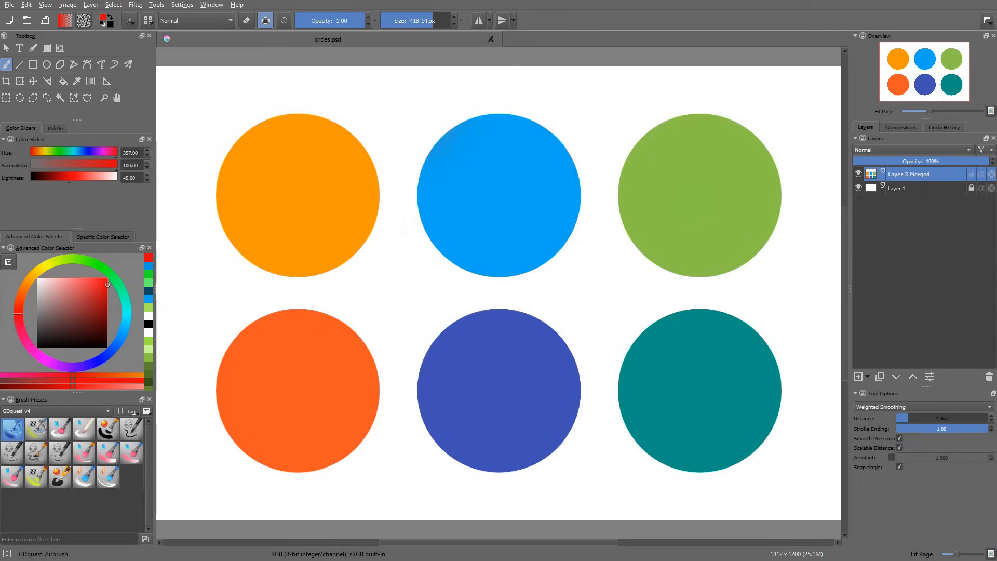
Step: Cycle the brush blending through Color, Overlay, Lighten and Hard Mix, ending at Normal
{"action": "left_click", "coordinate": [195, 19]}
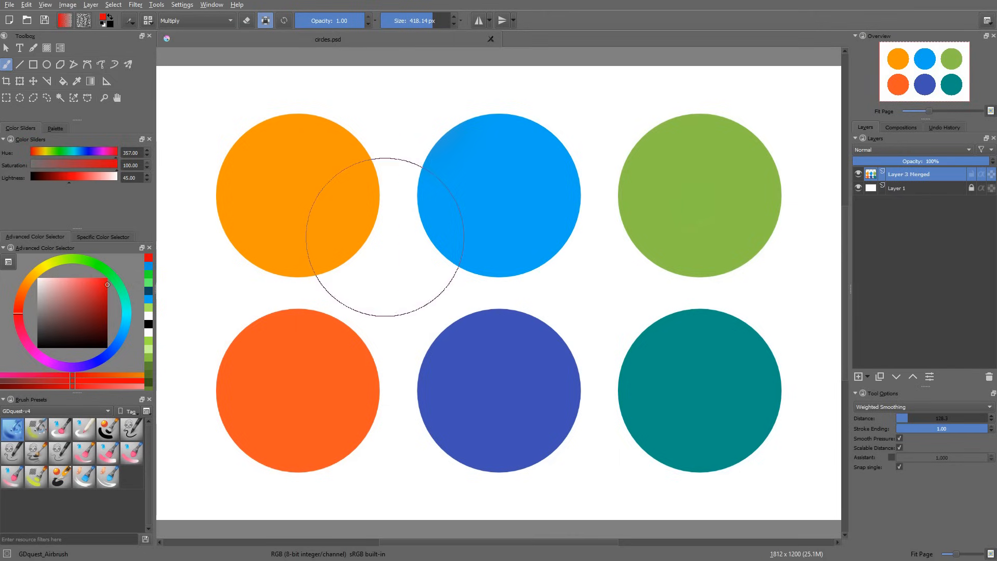
{"action": "left_click", "coordinate": [195, 20]}
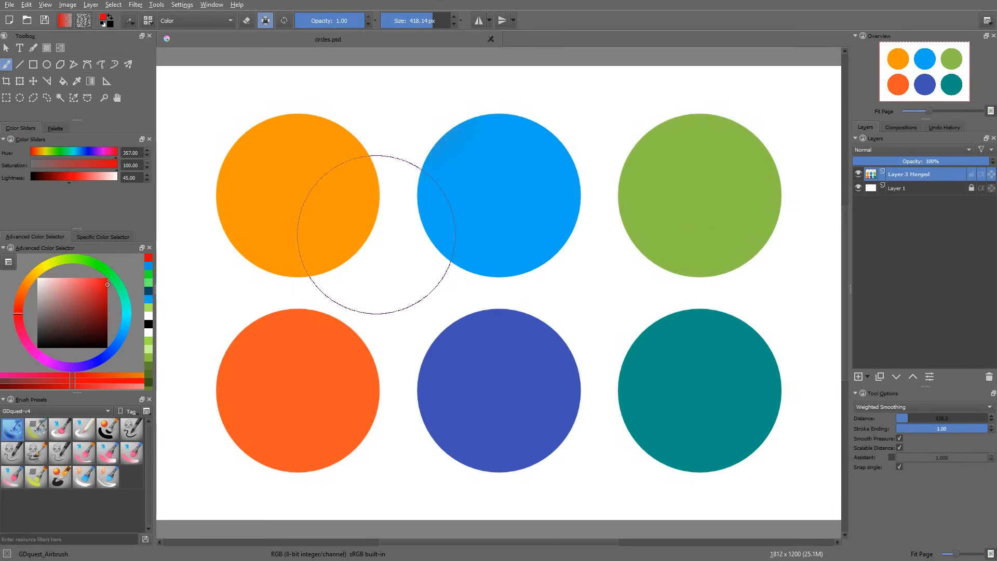
{"action": "left_click", "coordinate": [196, 19]}
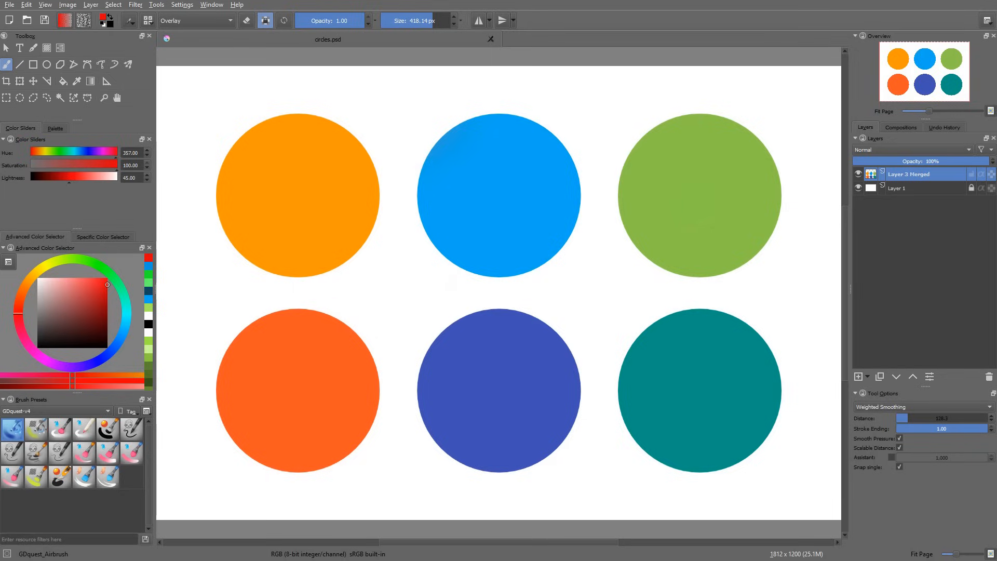
{"action": "left_click", "coordinate": [194, 20]}
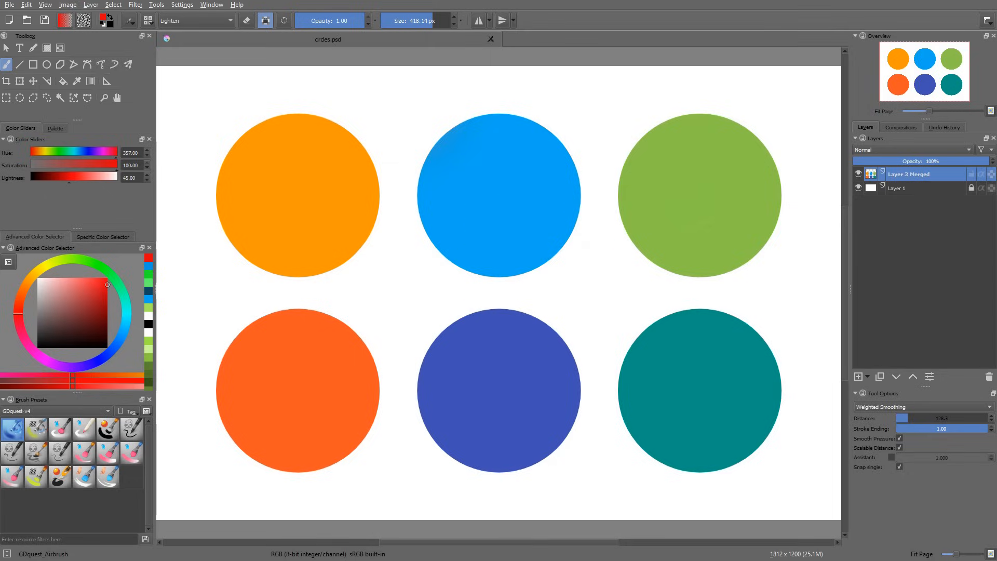
{"action": "left_click", "coordinate": [193, 19]}
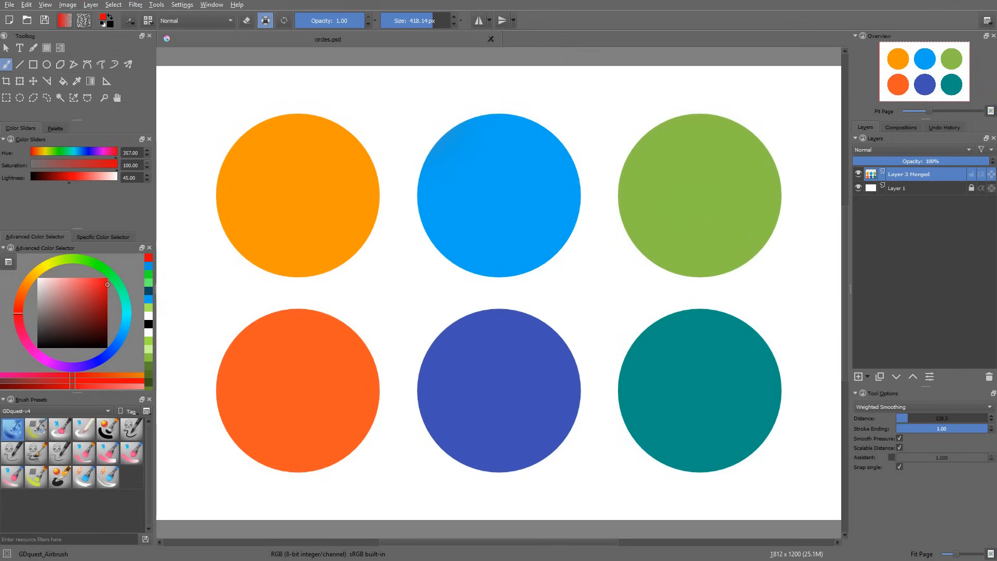
{"action": "mouse_move", "coordinate": [539, 277]}
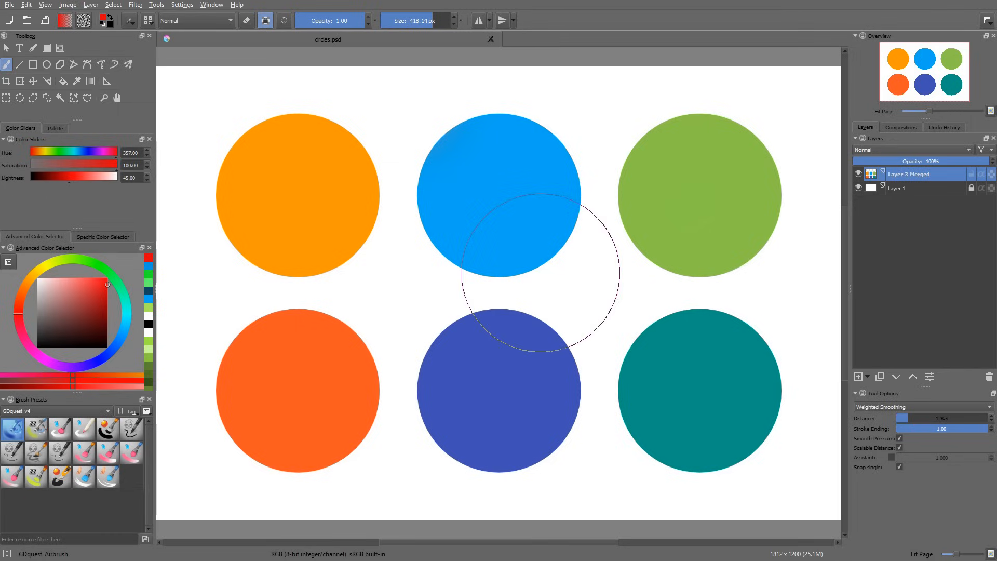
{"action": "left_click", "coordinate": [194, 20]}
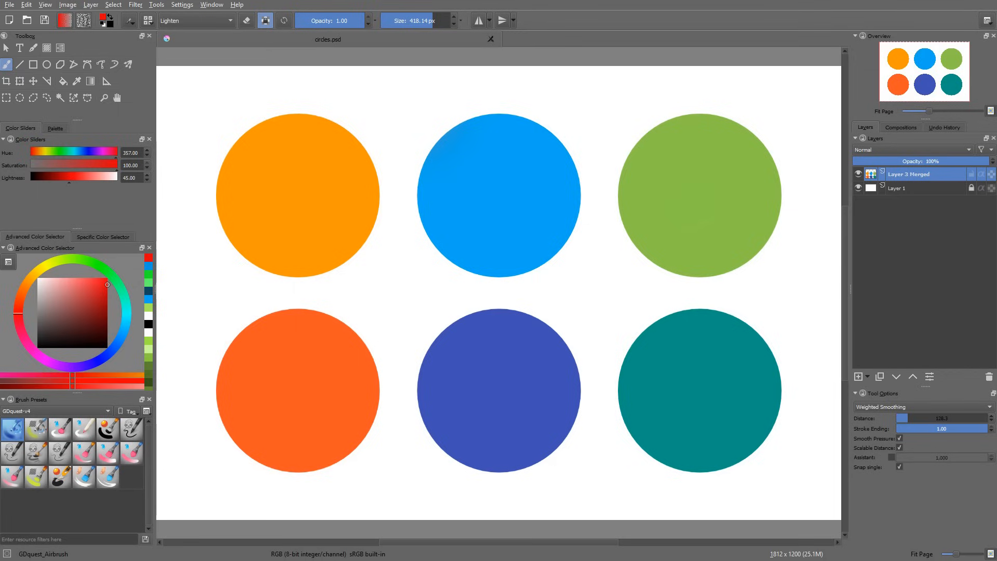
{"action": "left_click", "coordinate": [195, 20]}
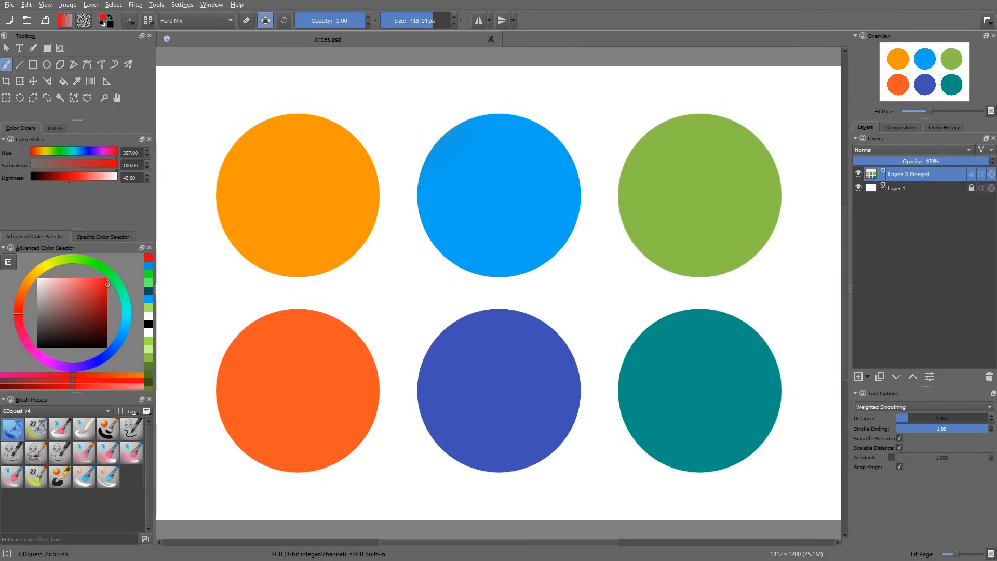
{"action": "left_click", "coordinate": [195, 21]}
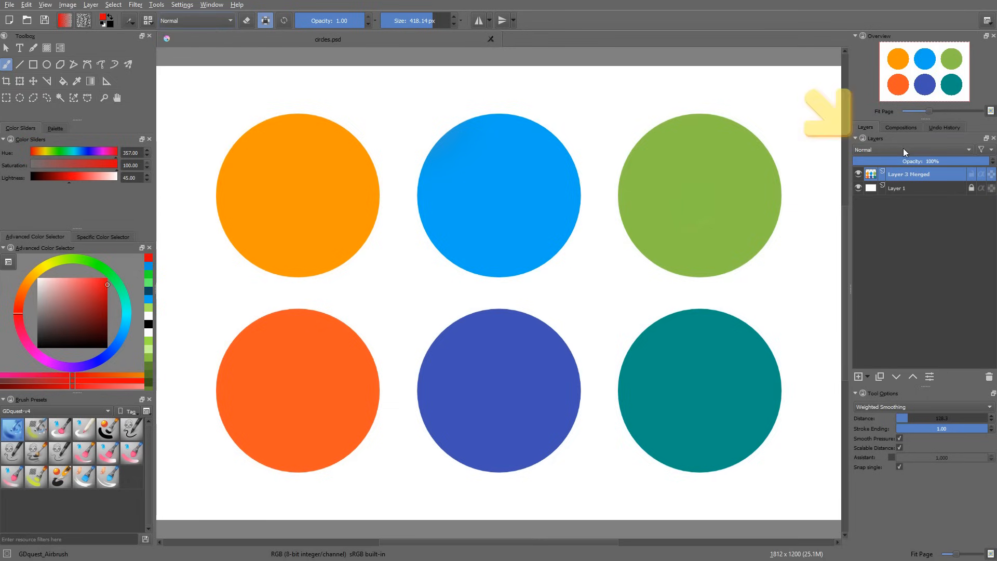
{"action": "mouse_move", "coordinate": [983, 222]}
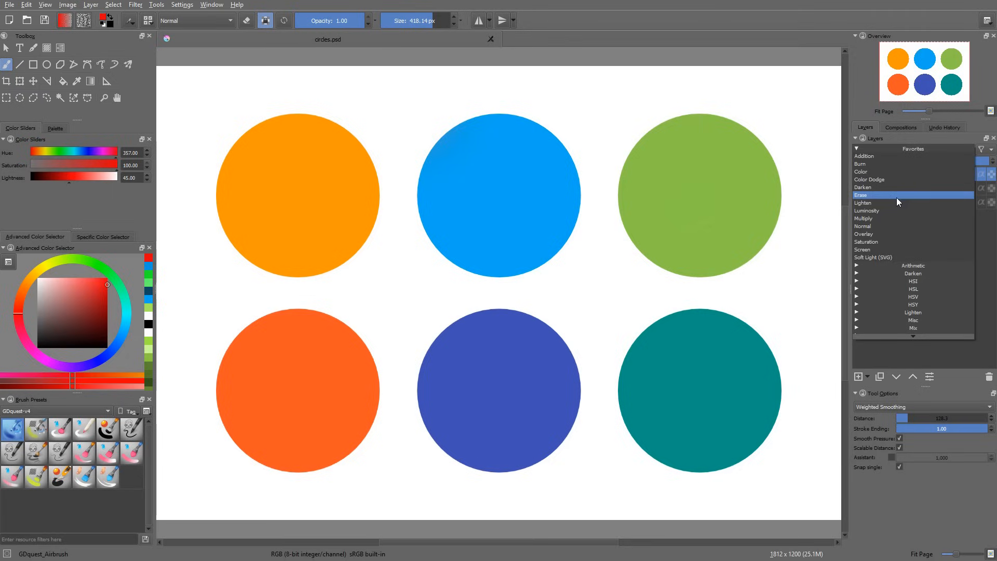
{"action": "mouse_move", "coordinate": [893, 226]}
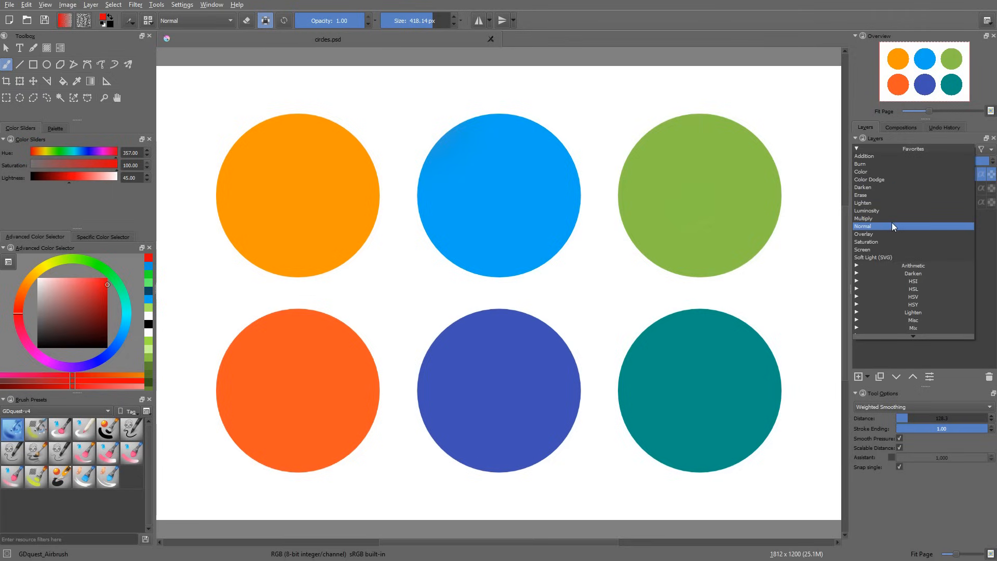
Step: Airbrush orange across the top circles on Layer 3, switch it to Color blending, then hide it
{"action": "left_click", "coordinate": [863, 218]}
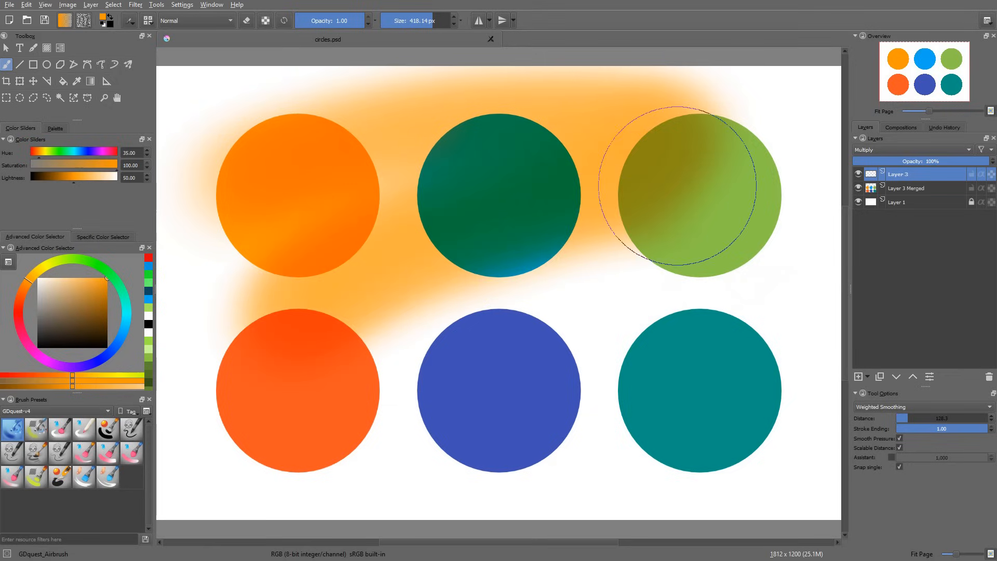
{"action": "left_click_drag", "start_coordinate": [681, 184], "coordinate": [706, 388]}
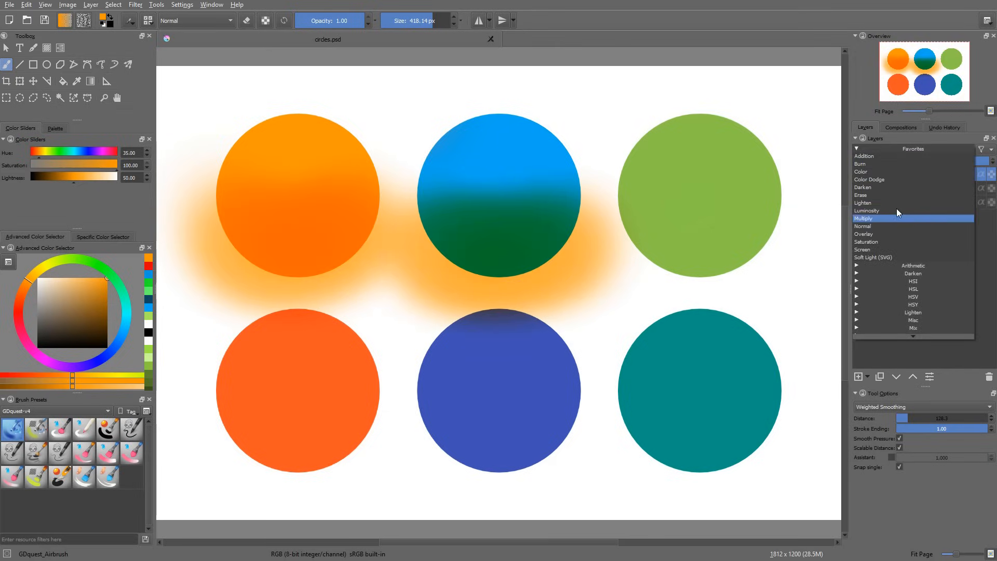
{"action": "mouse_move", "coordinate": [897, 226]}
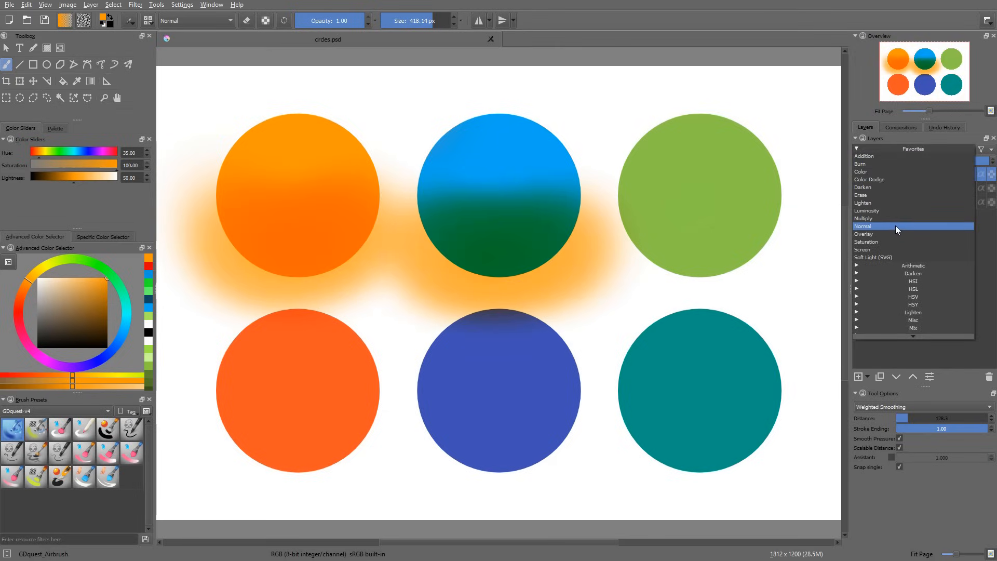
{"action": "left_click", "coordinate": [862, 225]}
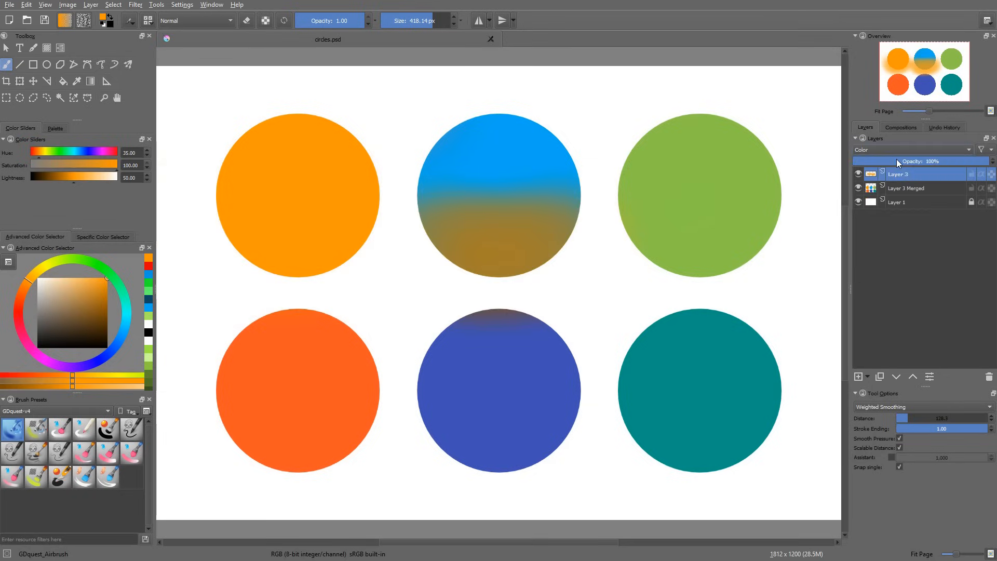
{"action": "left_click", "coordinate": [914, 149]}
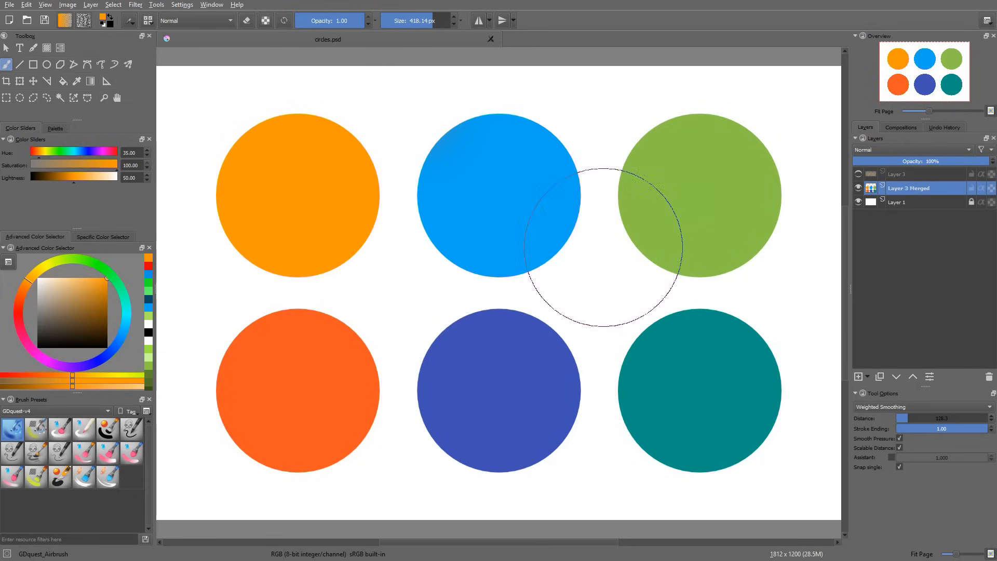
Step: Choose Screen from the toolbar's brush blending mode dropdown
{"action": "left_click", "coordinate": [195, 20]}
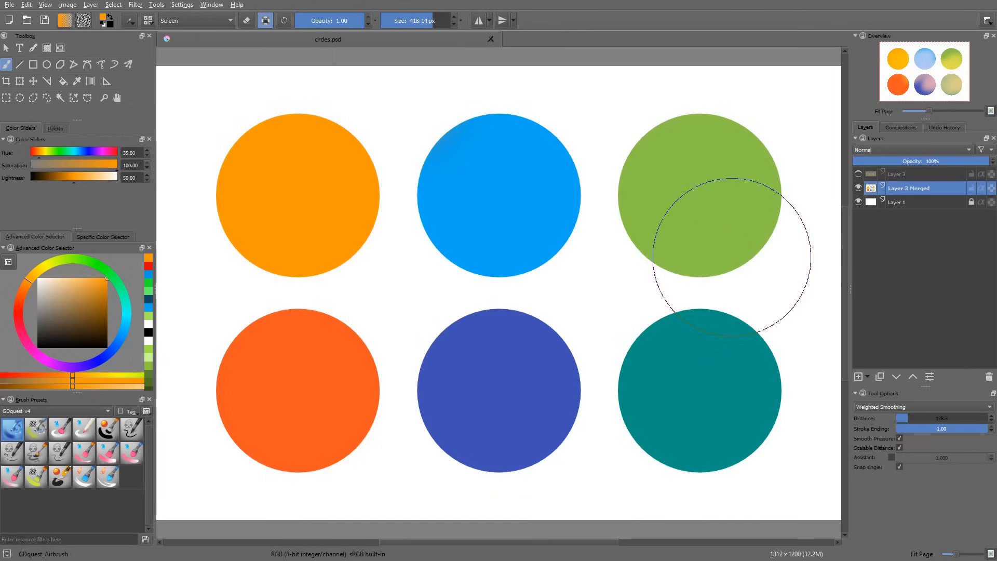
{"action": "left_click", "coordinate": [195, 20]}
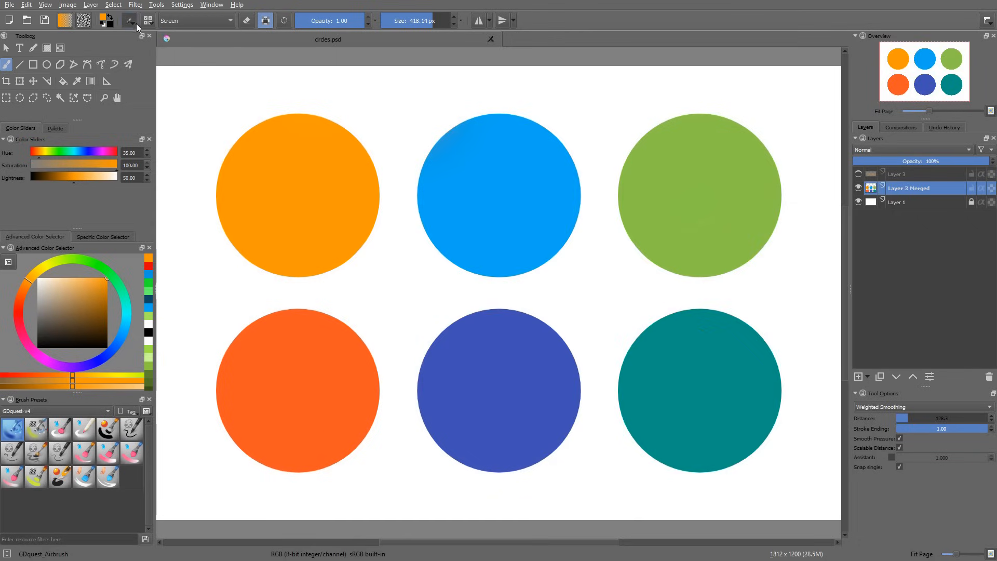
Step: Try the FX_overlay and FX_splat_starfield presets, then select GDquest_Paint_Flat
{"action": "left_click", "coordinate": [127, 20]}
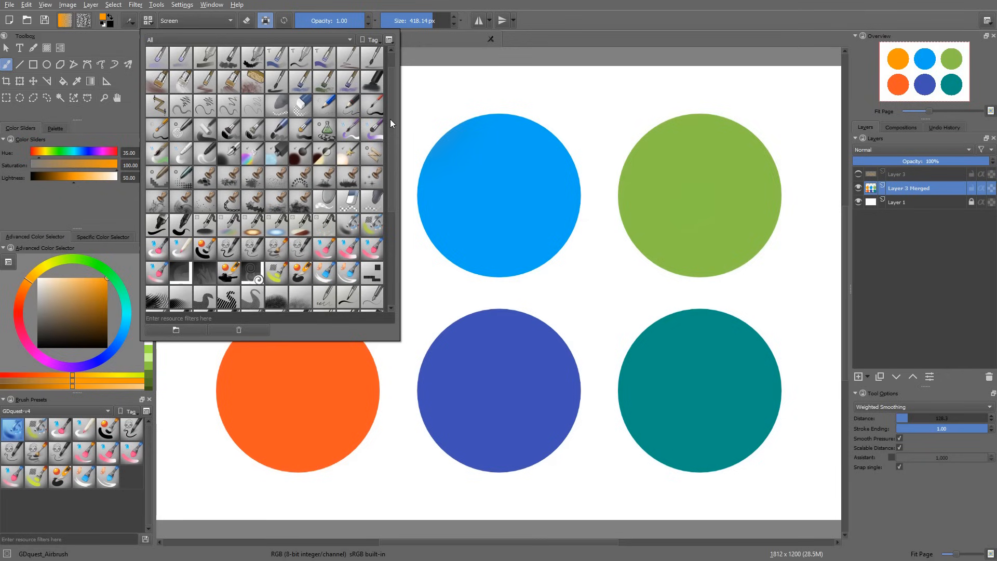
{"action": "scroll", "scroll_direction": "down", "scroll_amount": 3}
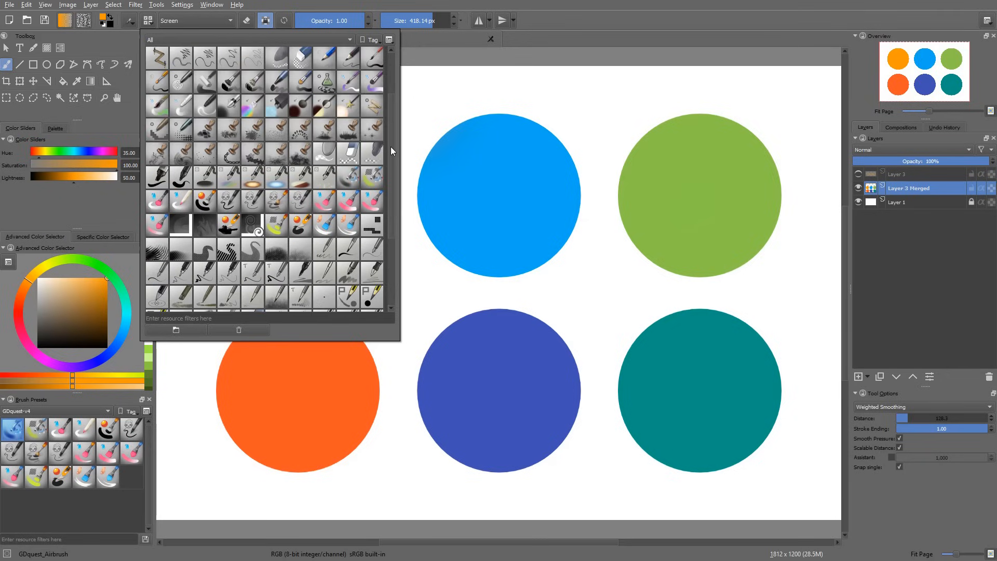
{"action": "left_click", "coordinate": [228, 178]}
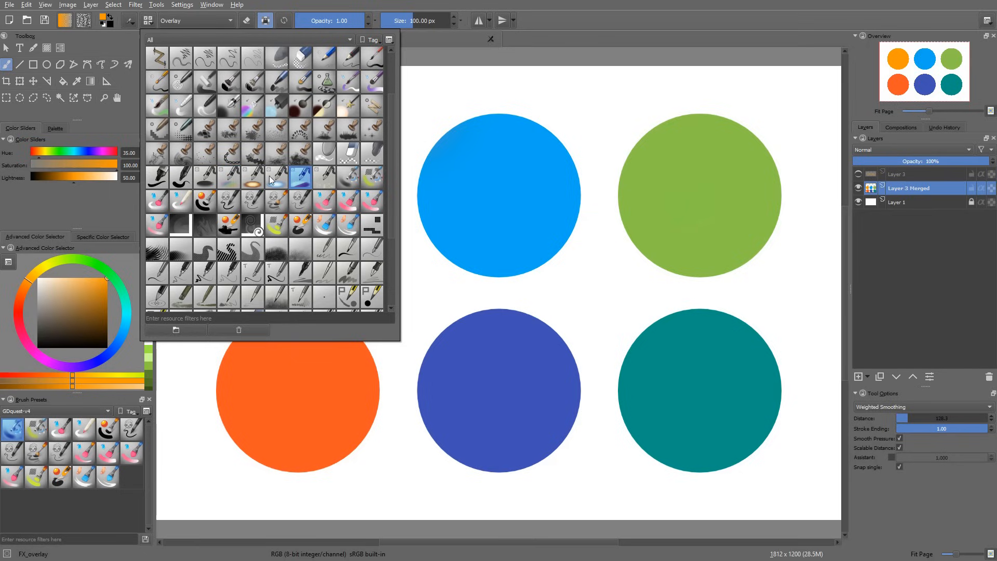
{"action": "mouse_move", "coordinate": [181, 21]}
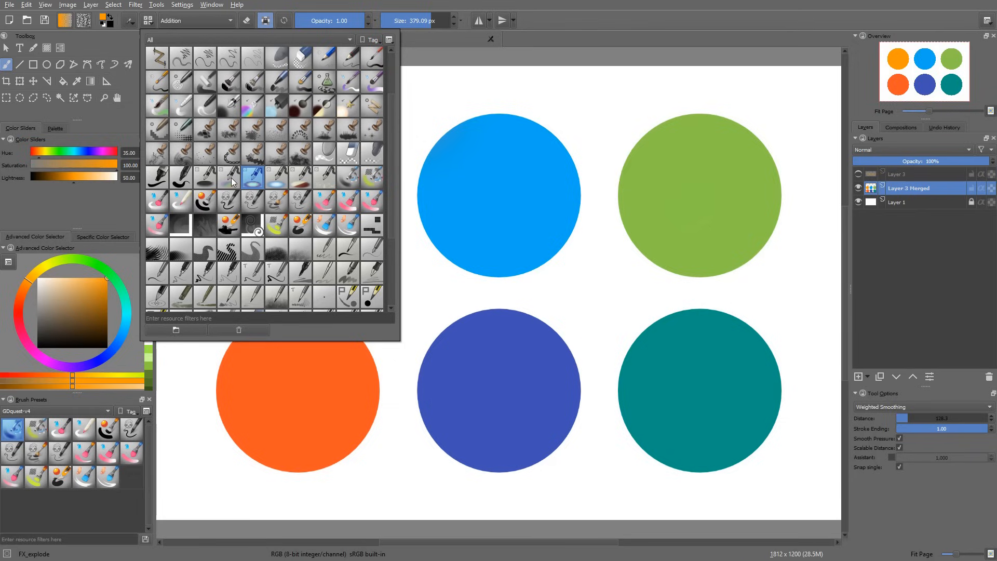
{"action": "left_click", "coordinate": [324, 177]}
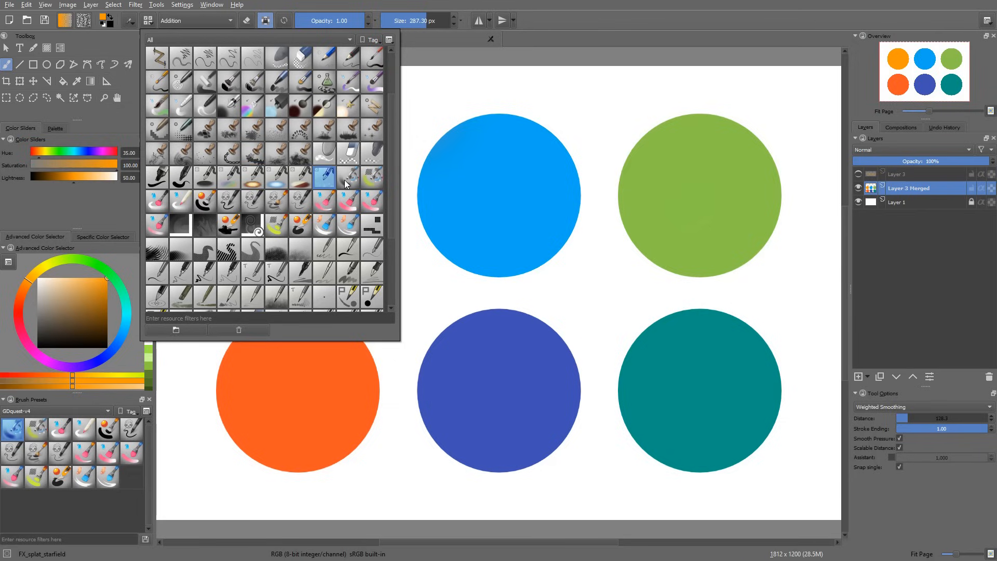
{"action": "mouse_move", "coordinate": [259, 179]}
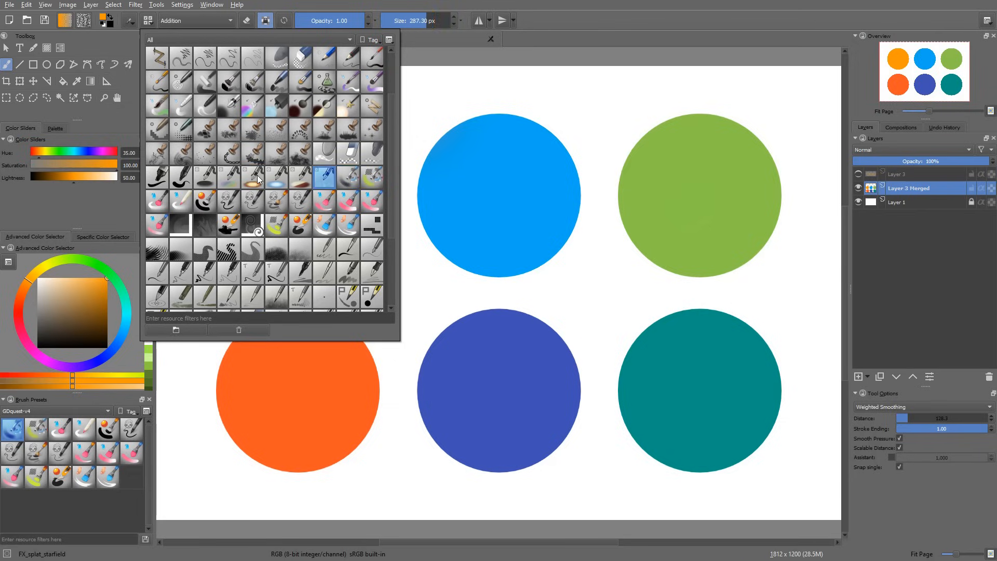
{"action": "left_click", "coordinate": [253, 177]}
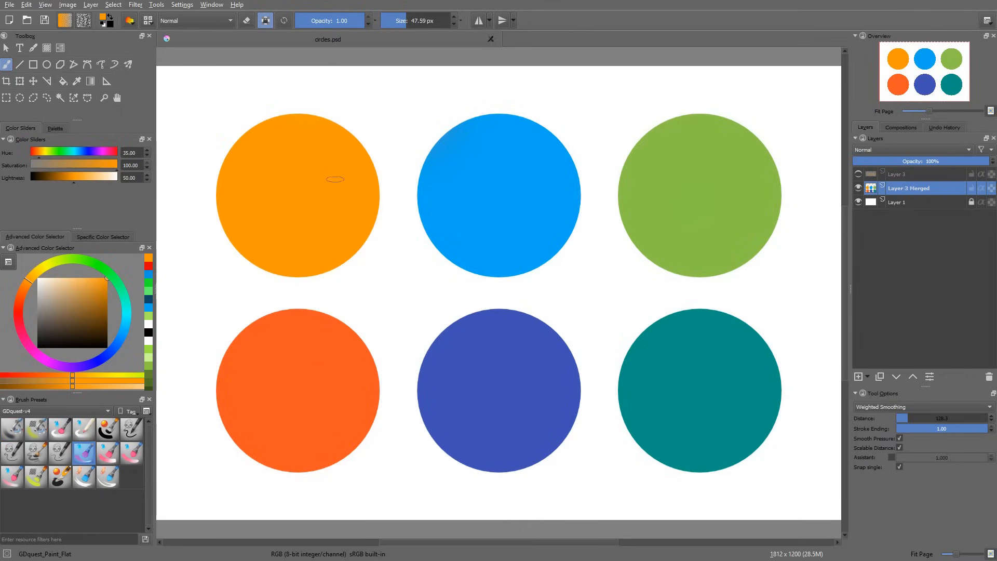
Step: Open the toolbar's brush blending mode dropdown for the flat paint brush
{"action": "left_click", "coordinate": [193, 20]}
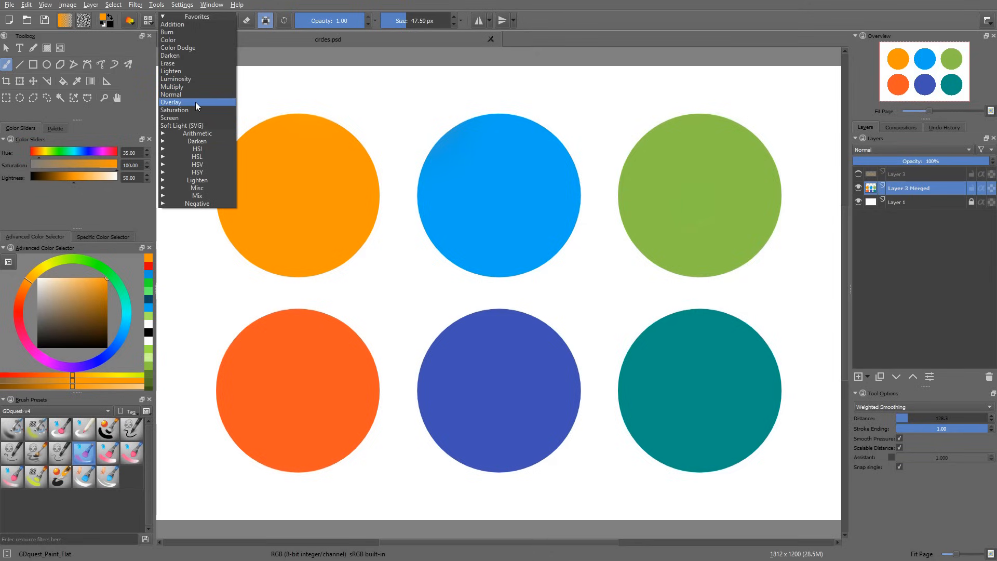
{"action": "mouse_move", "coordinate": [193, 119]}
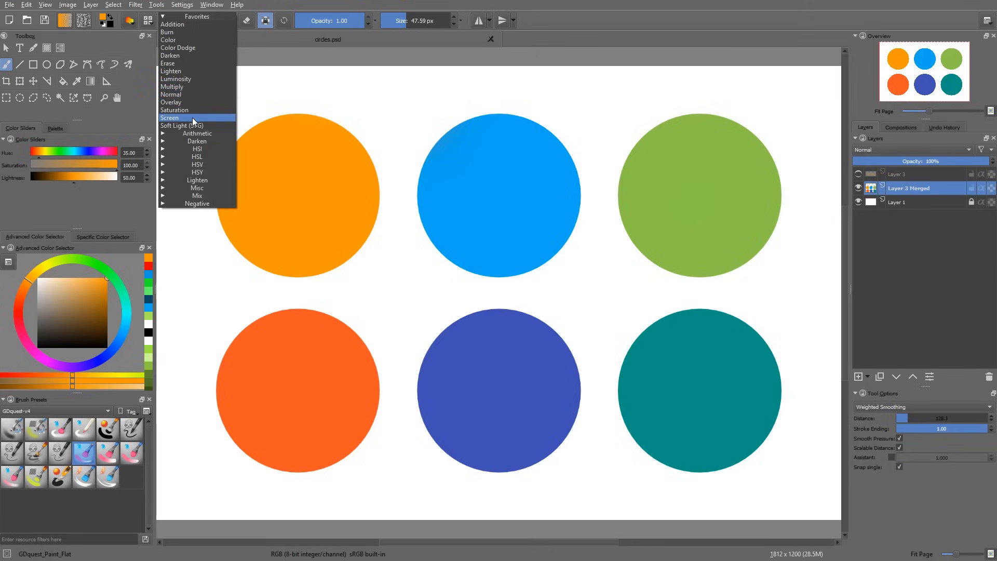